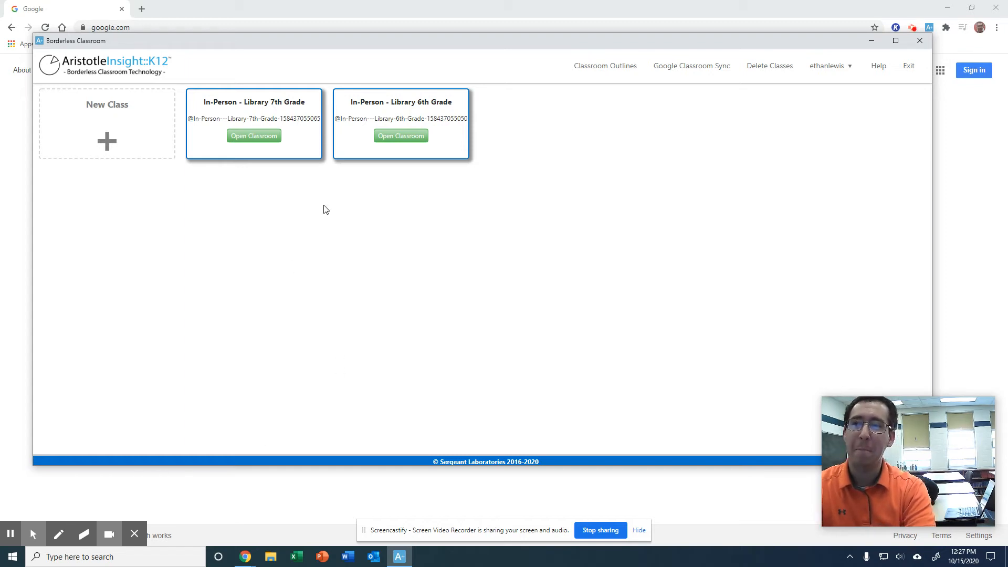
{"action": "mouse_move", "coordinate": [429, 167]}
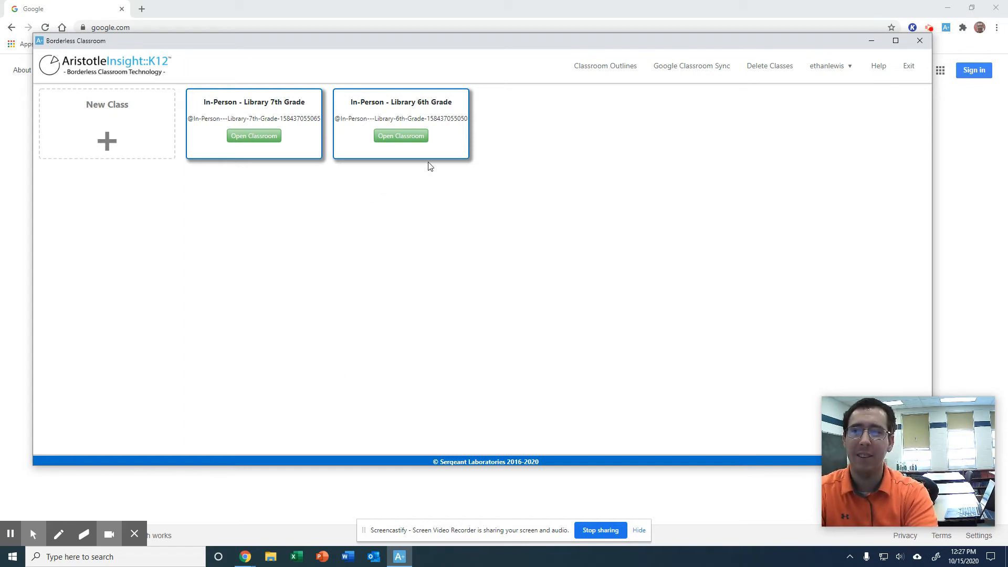
{"action": "mouse_move", "coordinate": [329, 157]}
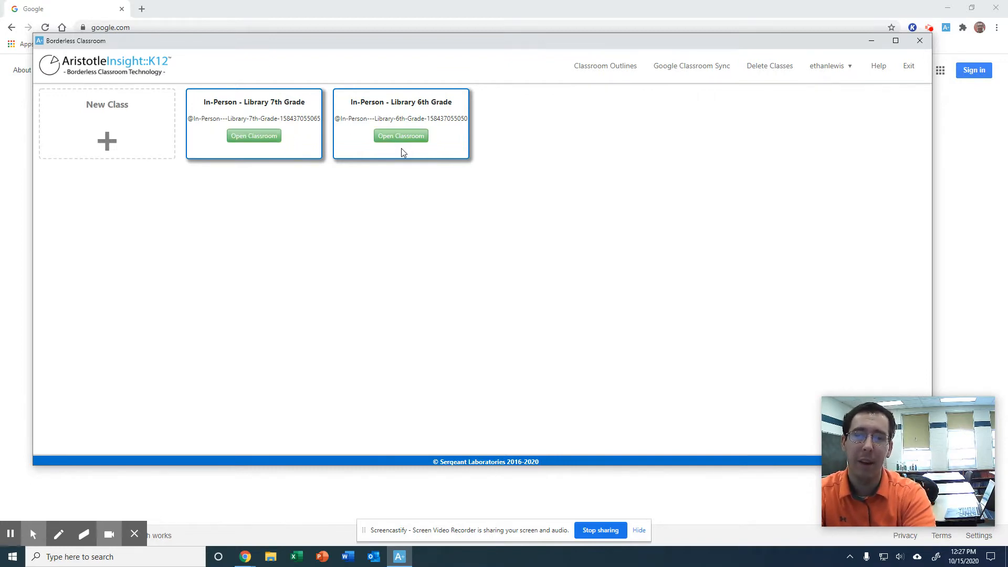
{"action": "mouse_move", "coordinate": [353, 136]}
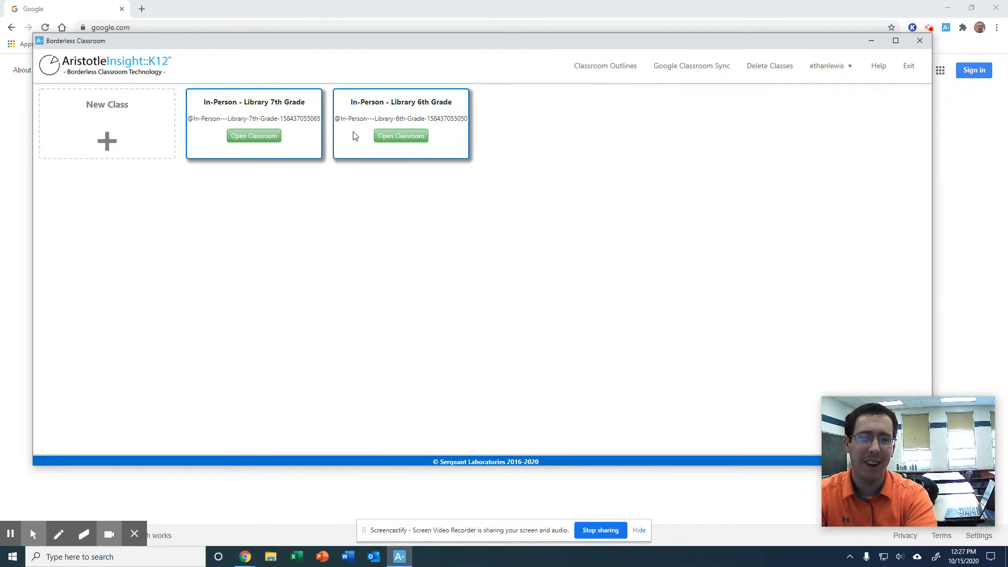
{"action": "mouse_move", "coordinate": [279, 126]}
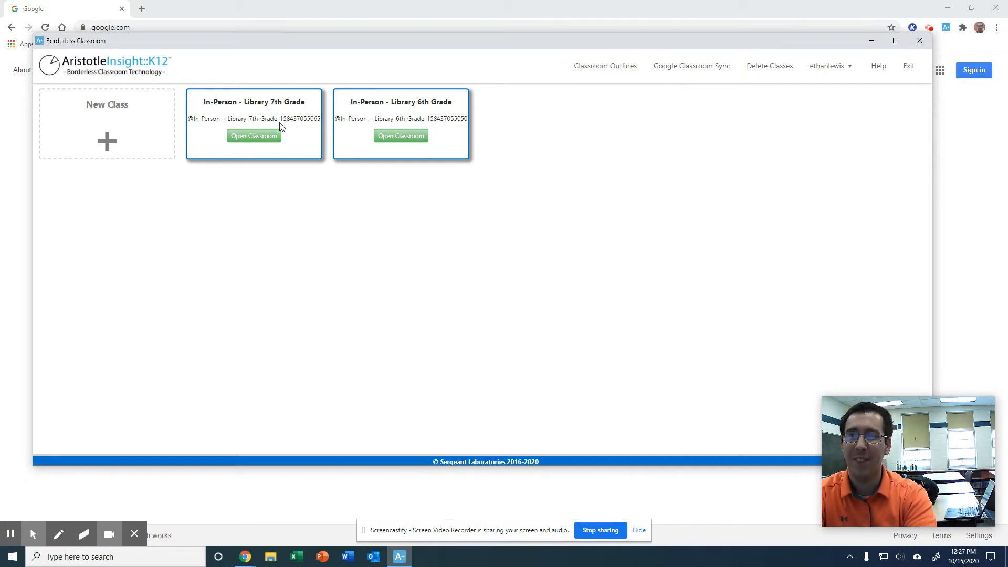
{"action": "mouse_move", "coordinate": [471, 167]}
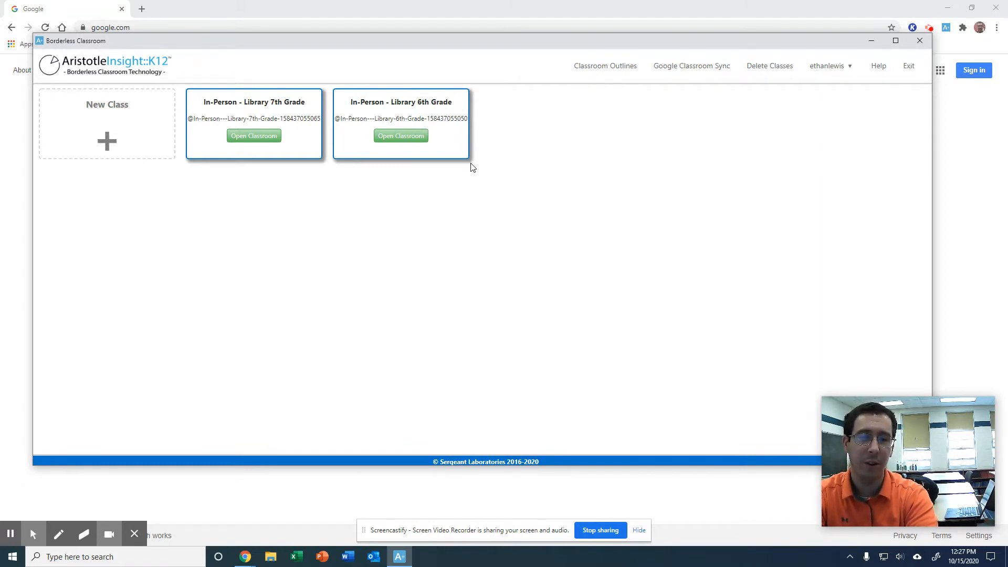
{"action": "mouse_move", "coordinate": [691, 65]}
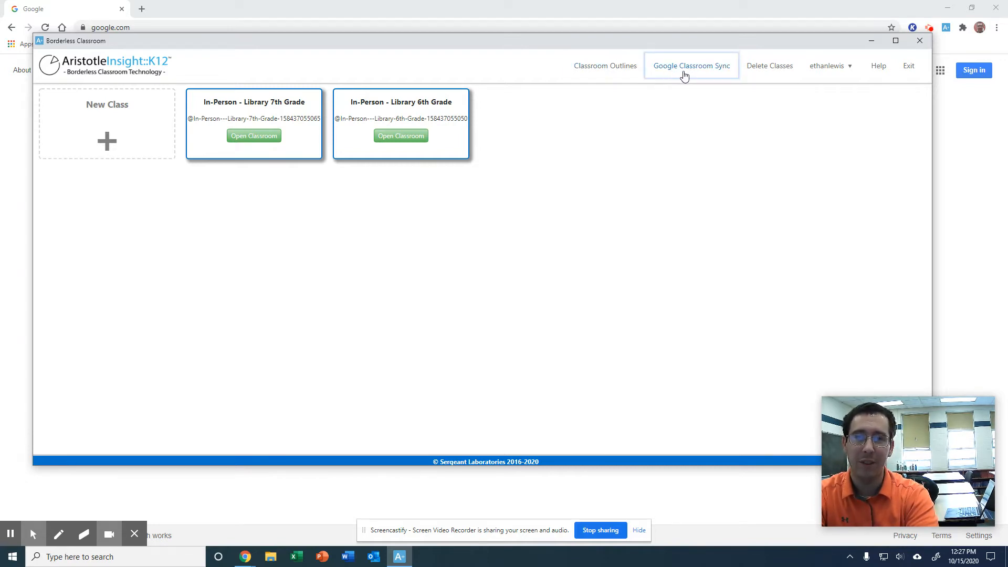
{"action": "mouse_move", "coordinate": [691, 65]}
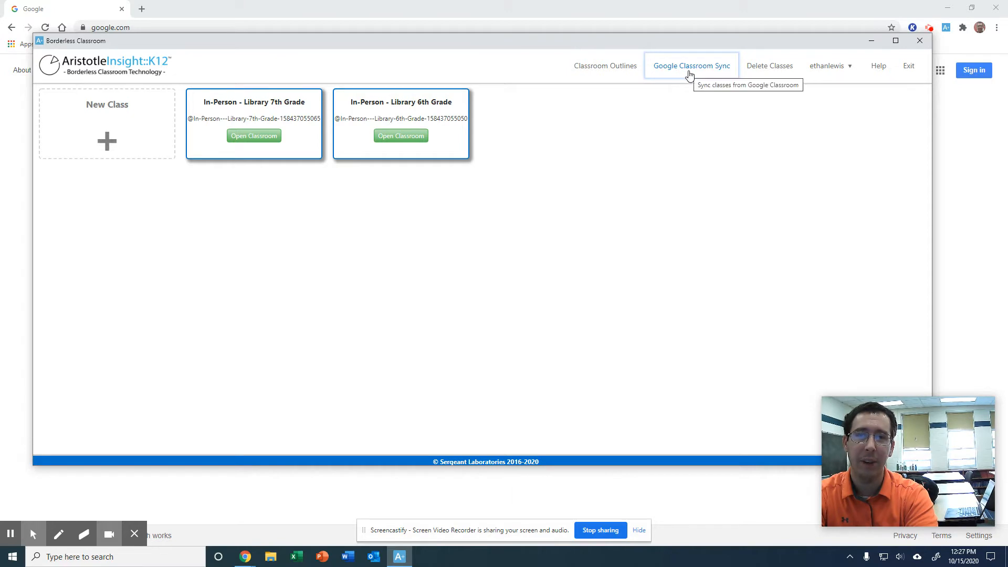
Sync the Storage Class from the Google Classroom list and acknowledge the success message.
{"action": "left_click", "coordinate": [692, 65]}
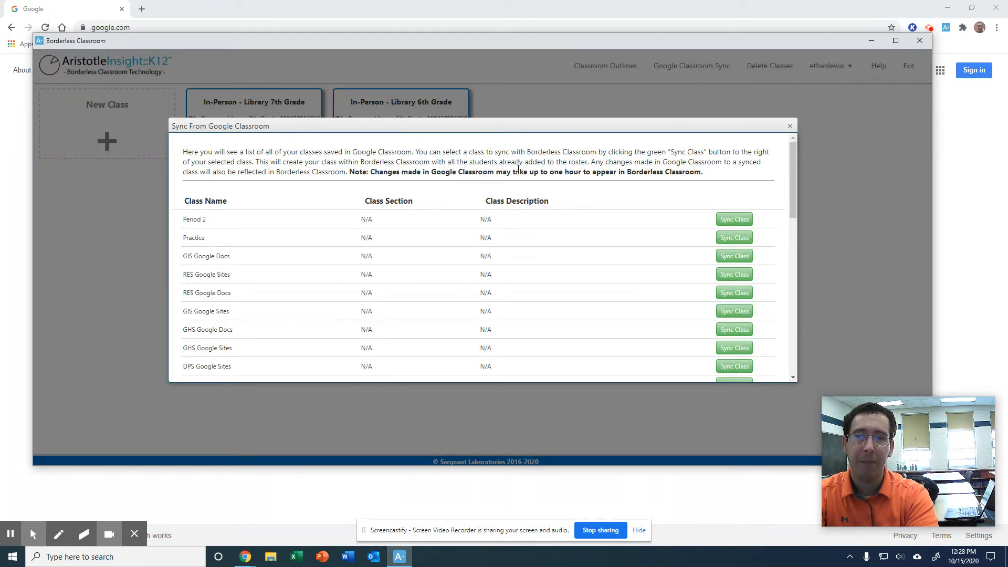
{"action": "scroll", "scroll_direction": "down", "scroll_amount": 3}
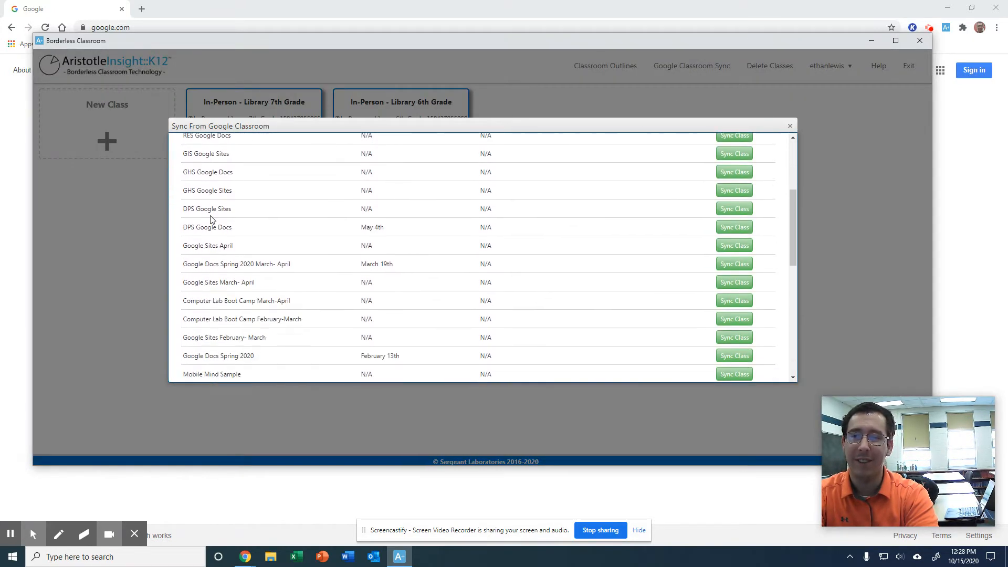
{"action": "scroll", "scroll_direction": "down", "scroll_amount": 3}
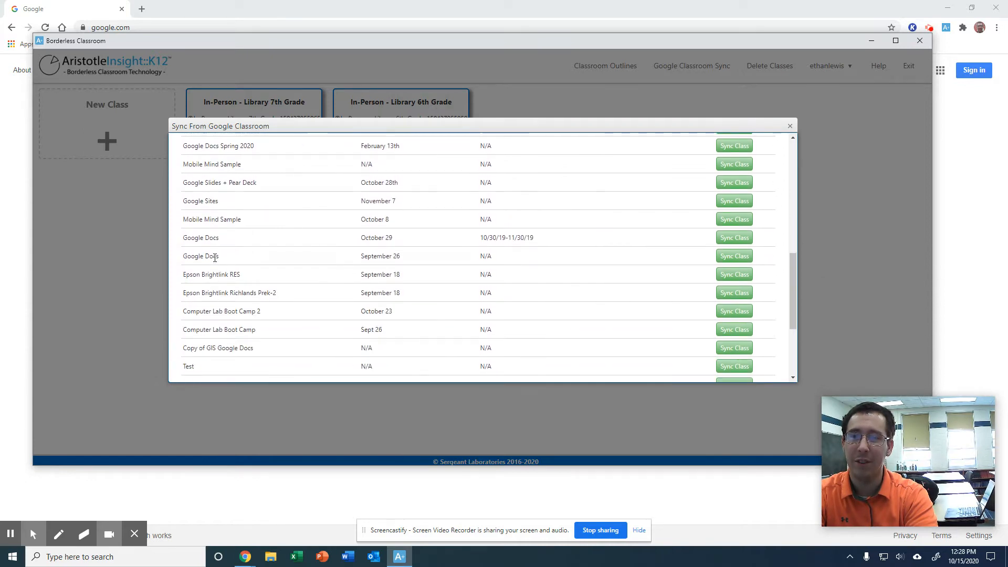
{"action": "scroll", "scroll_direction": "down", "scroll_amount": 3}
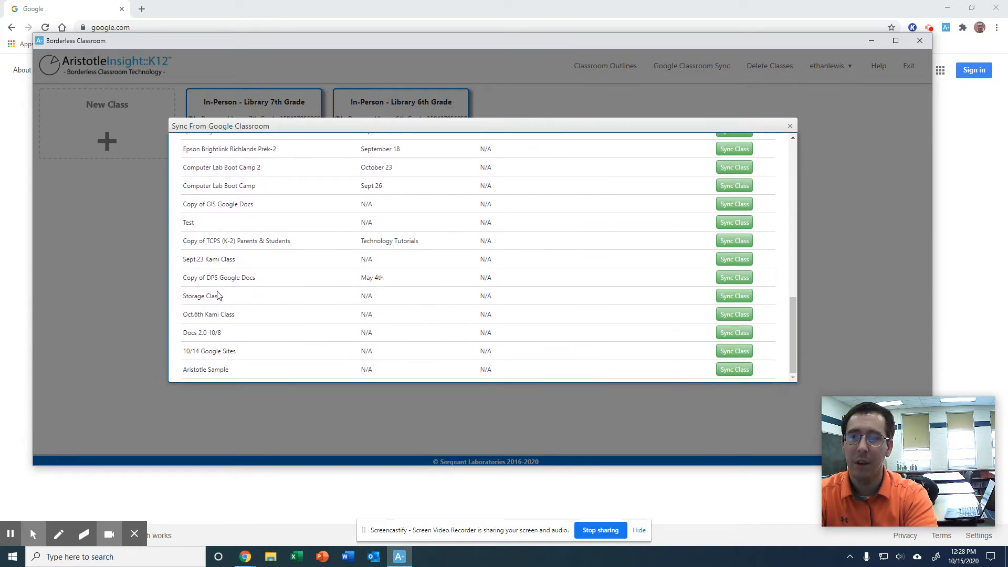
{"action": "mouse_move", "coordinate": [288, 299]}
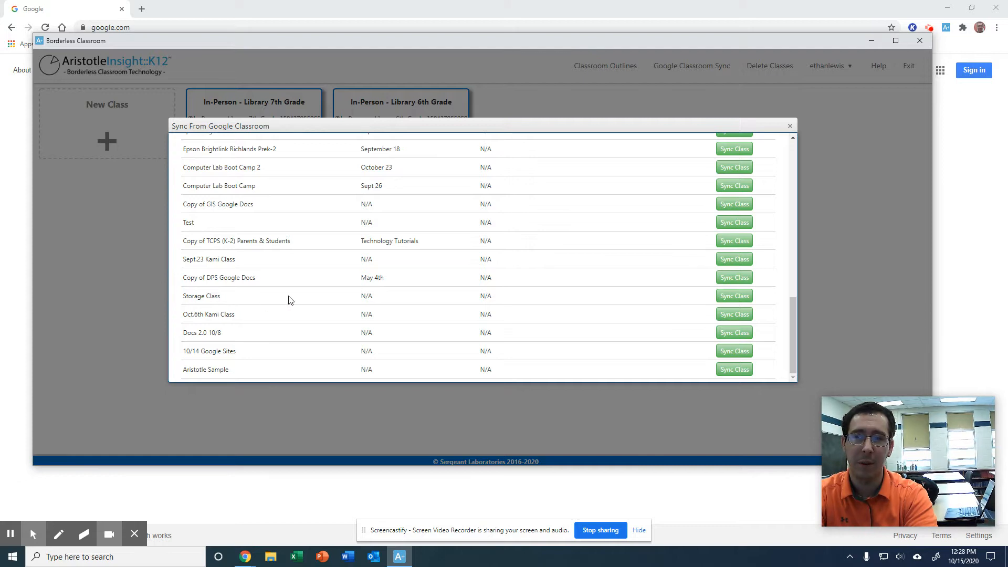
{"action": "mouse_move", "coordinate": [372, 306]}
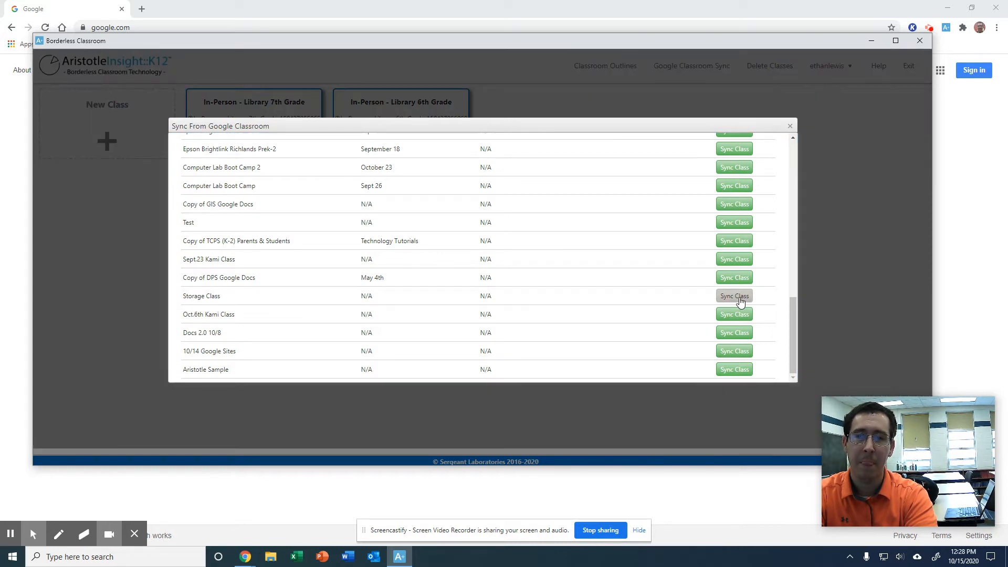
{"action": "left_click", "coordinate": [735, 296]}
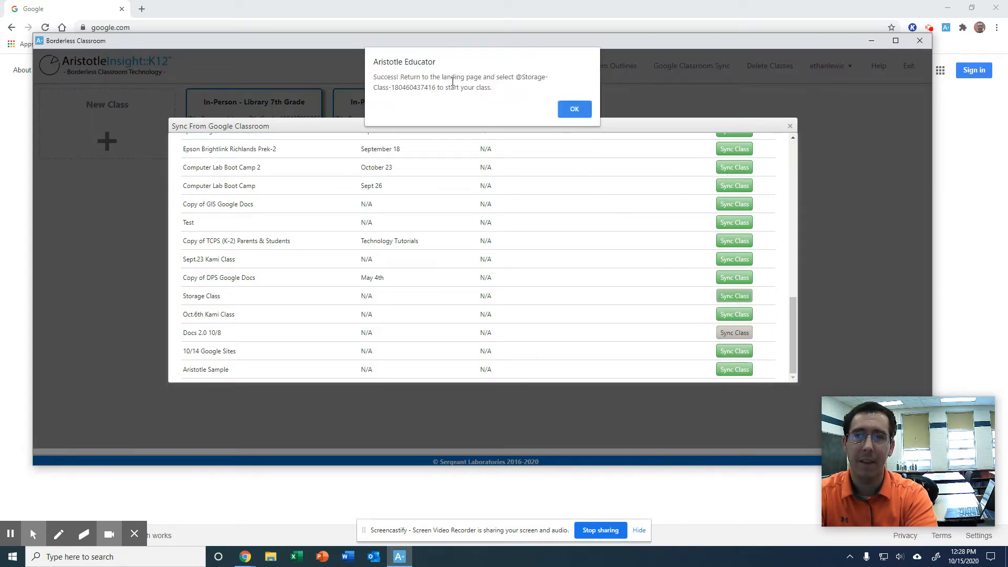
{"action": "left_click", "coordinate": [574, 108]}
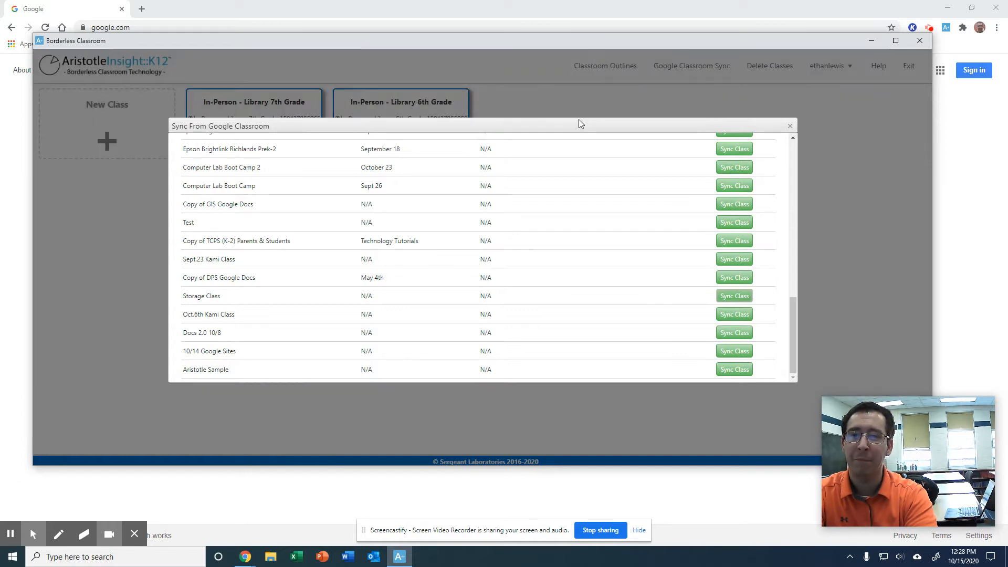
{"action": "mouse_move", "coordinate": [762, 154]}
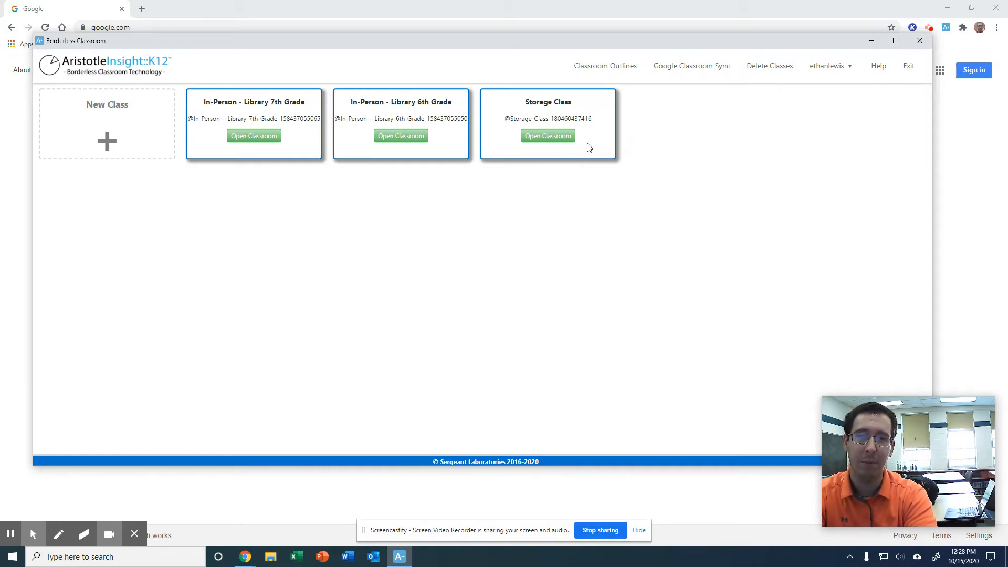
{"action": "mouse_move", "coordinate": [566, 158]}
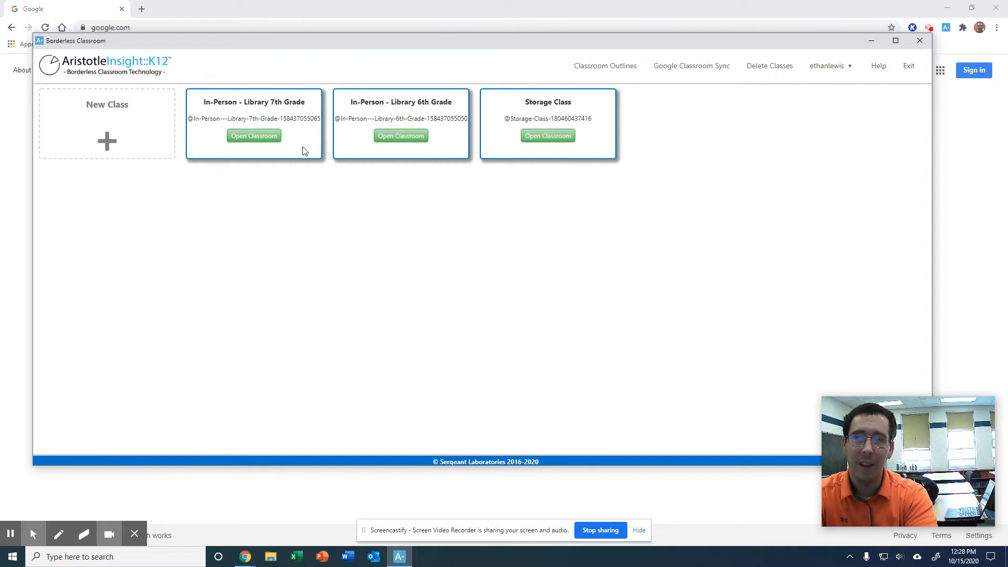
{"action": "mouse_move", "coordinate": [128, 139]}
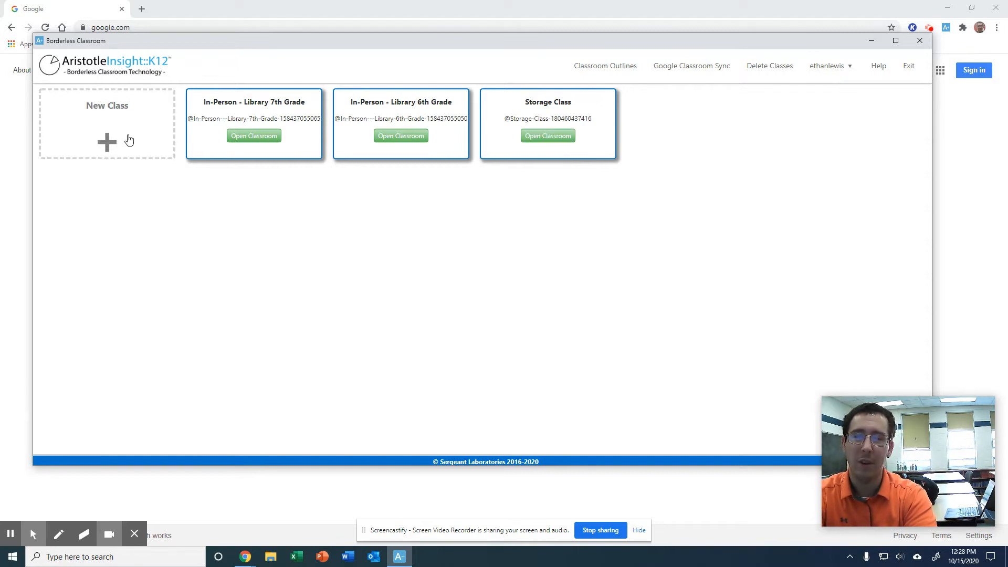
{"action": "mouse_move", "coordinate": [127, 140]}
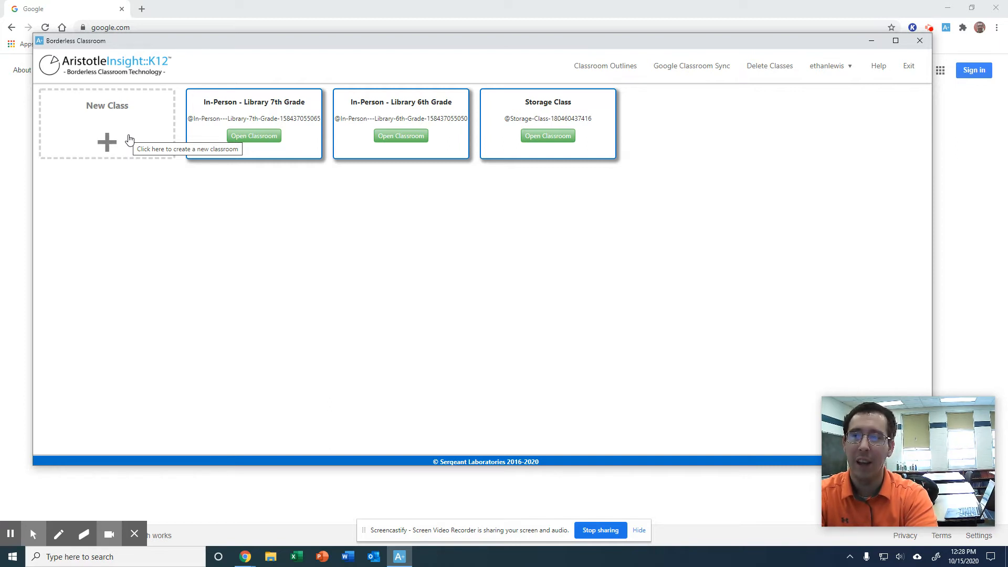
{"action": "left_click", "coordinate": [107, 142]}
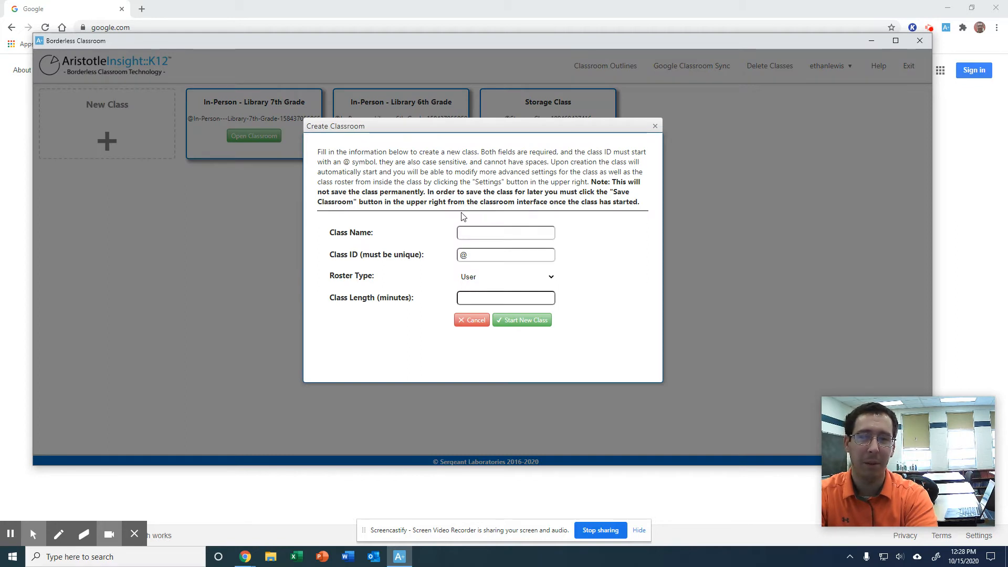
{"action": "left_click", "coordinate": [505, 233]}
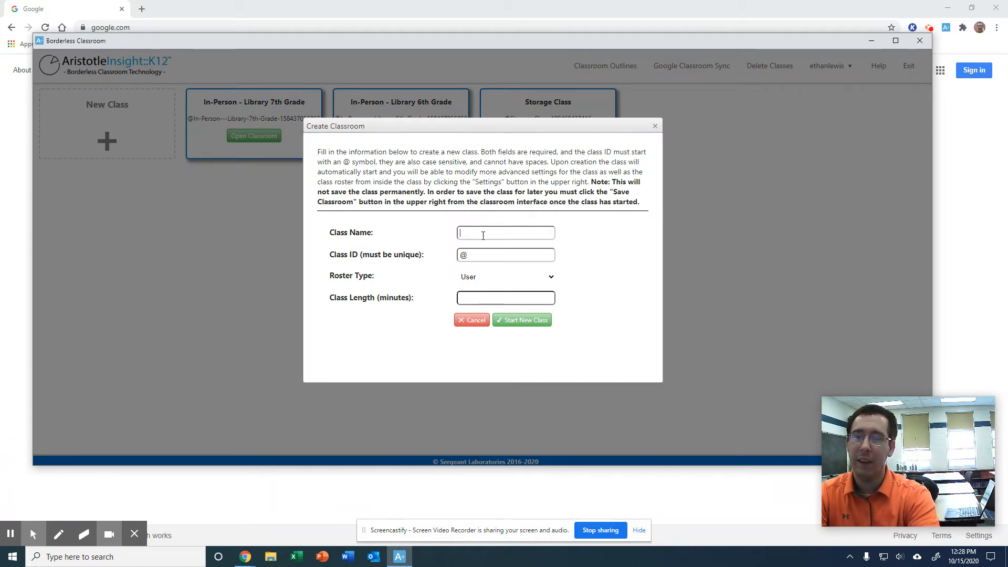
{"action": "type", "text": "Sample"}
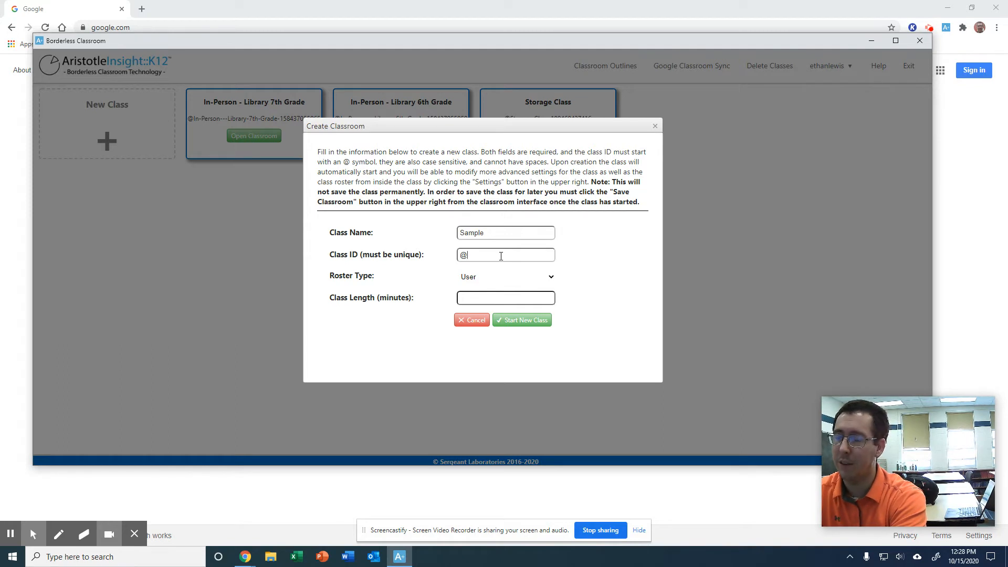
{"action": "type", "text": "testsam"}
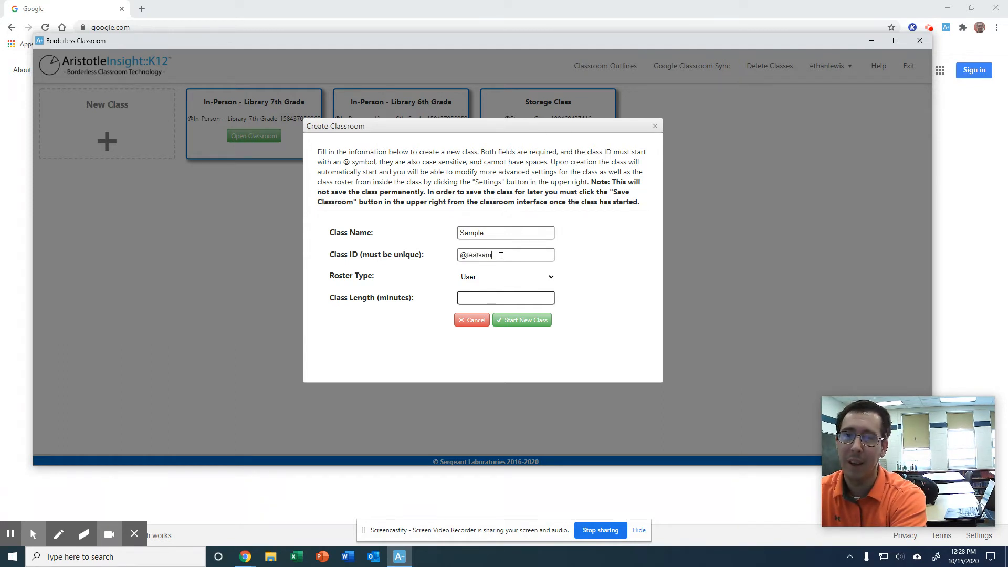
{"action": "type", "text": "ple"}
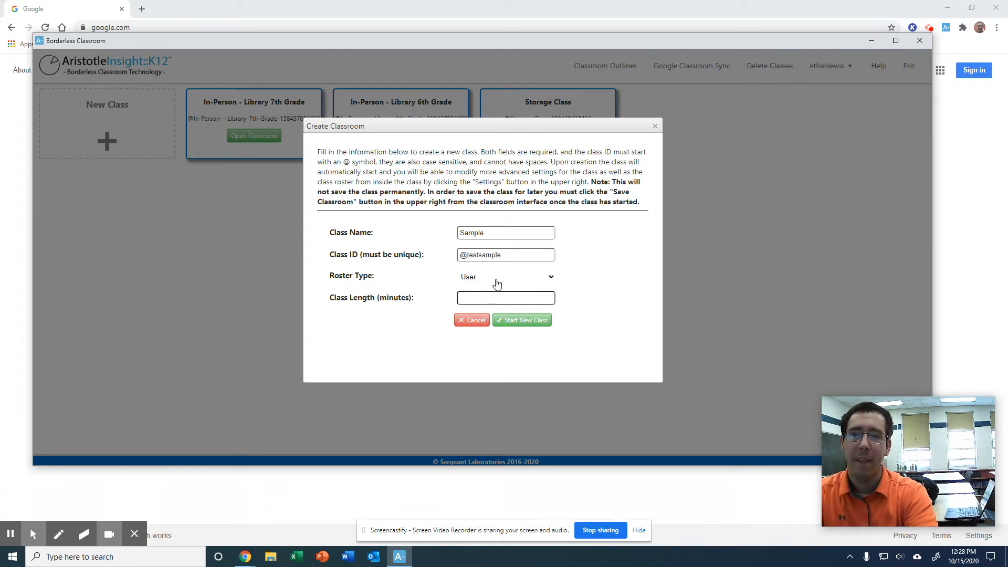
{"action": "left_click", "coordinate": [505, 297]}
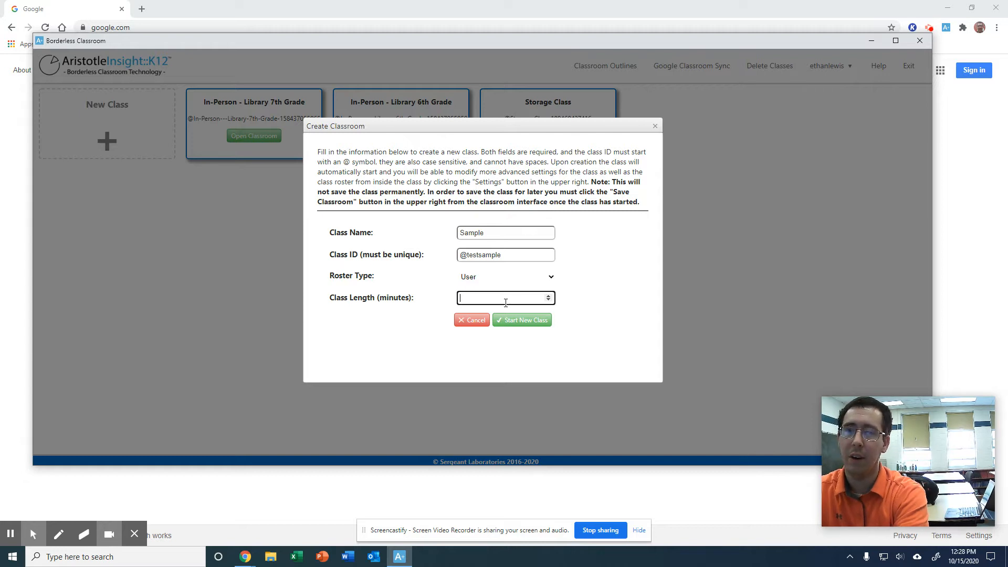
{"action": "type", "text": "45"}
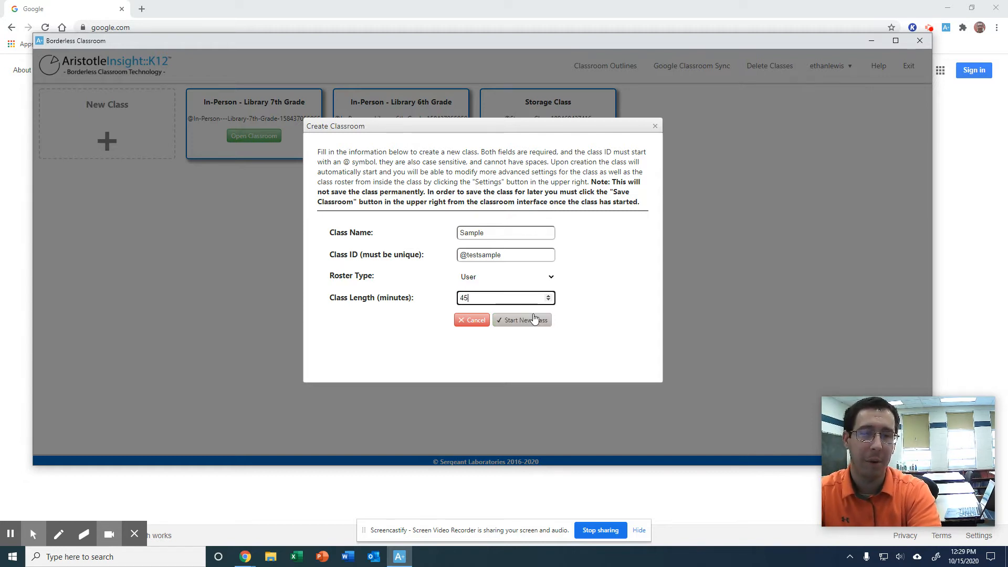
{"action": "left_click", "coordinate": [522, 319]}
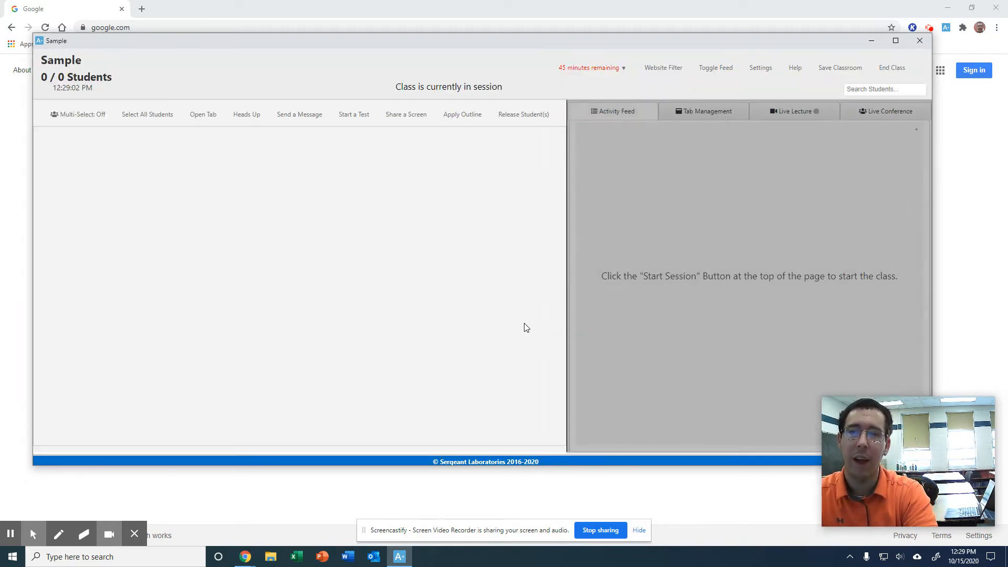
{"action": "mouse_move", "coordinate": [127, 368]}
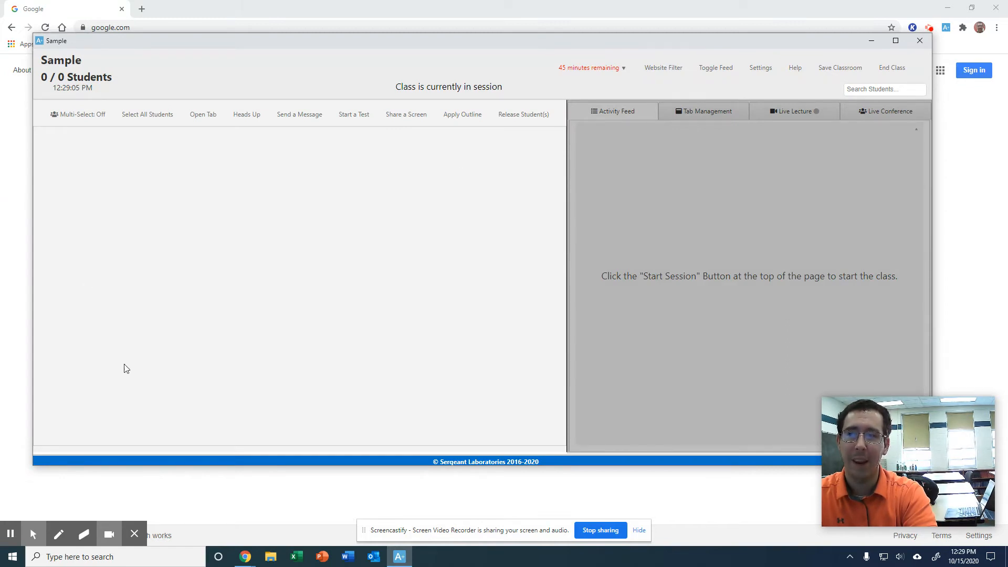
{"action": "mouse_move", "coordinate": [412, 241]}
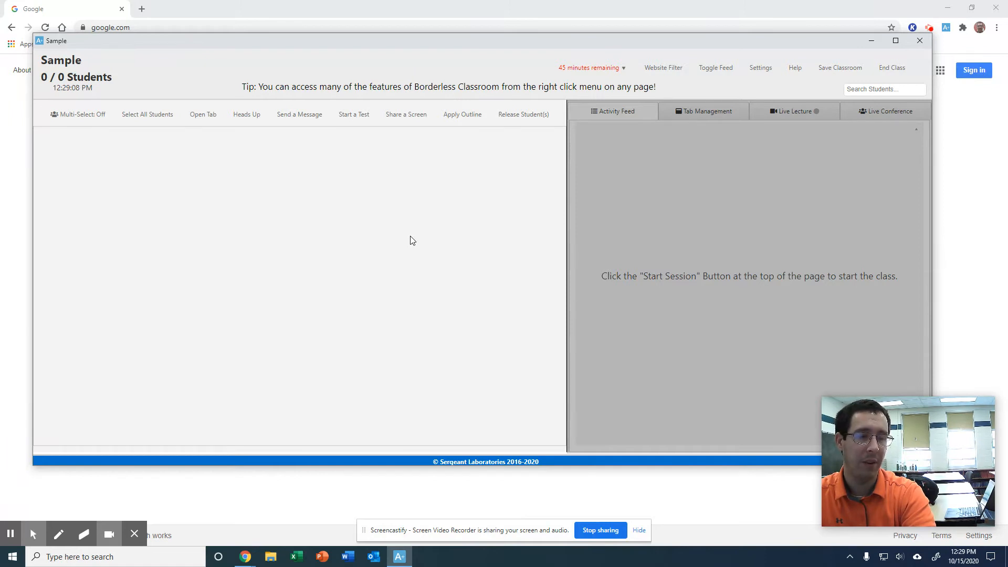
{"action": "mouse_move", "coordinate": [561, 259]}
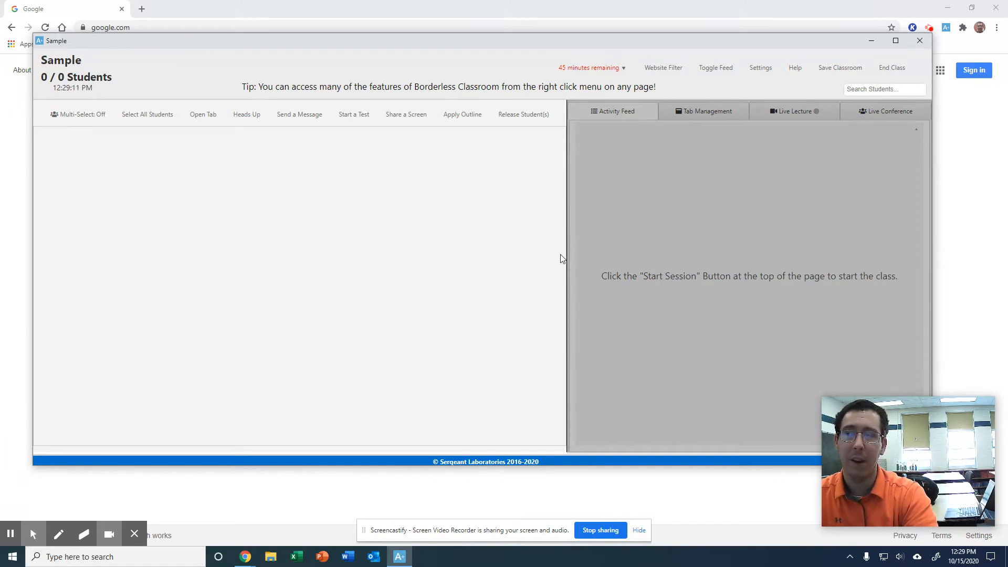
{"action": "mouse_move", "coordinate": [772, 386]}
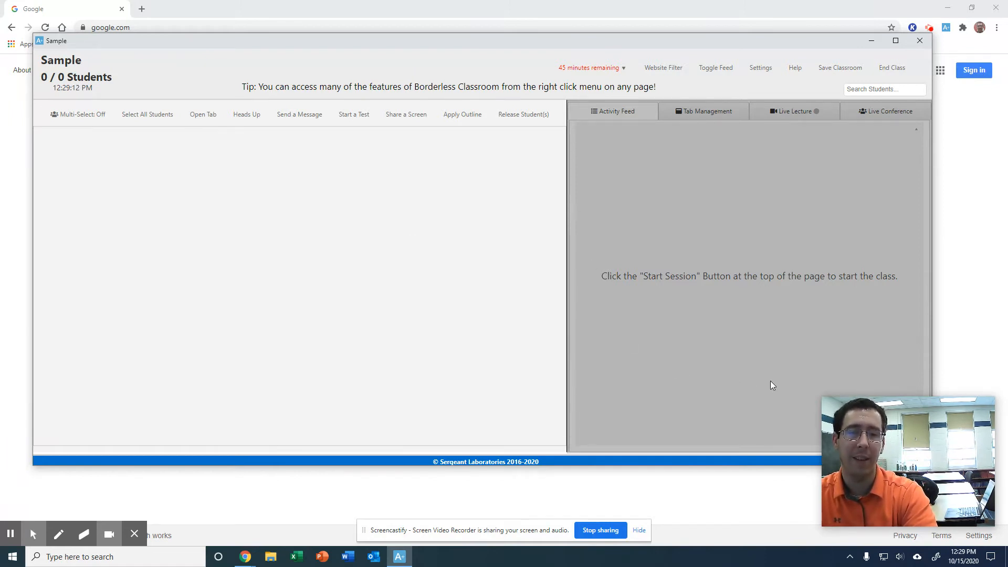
{"action": "mouse_move", "coordinate": [1002, 432]}
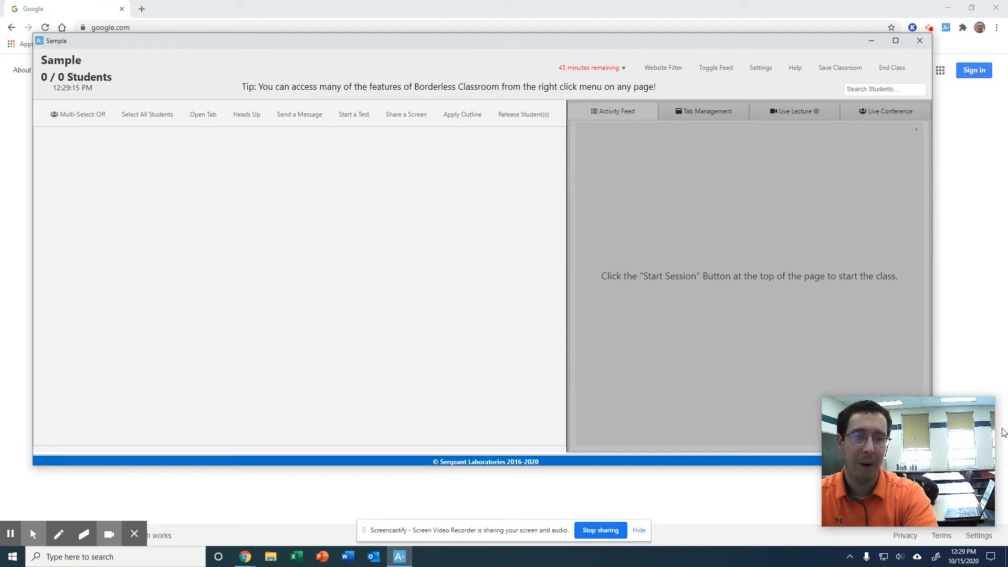
{"action": "mouse_move", "coordinate": [754, 469]}
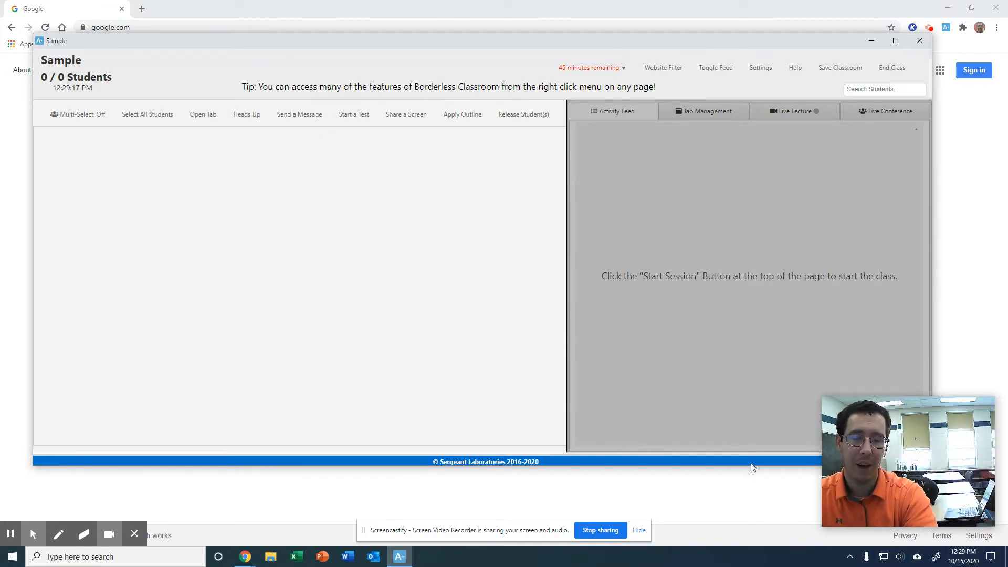
{"action": "mouse_move", "coordinate": [779, 423]}
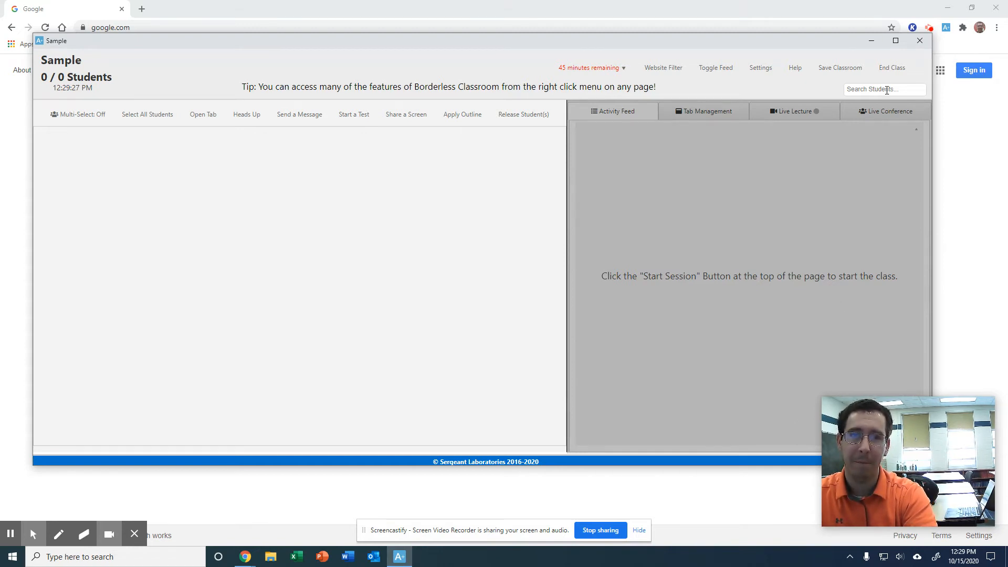
{"action": "mouse_move", "coordinate": [427, 220]}
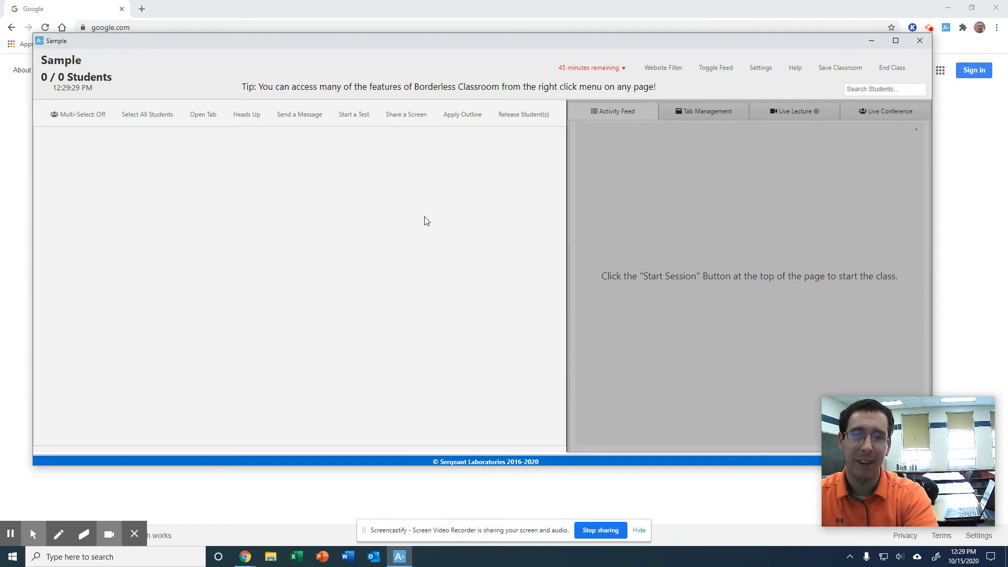
Exit the Sample class session back to the dashboard listing four classes.
{"action": "left_click", "coordinate": [892, 67]}
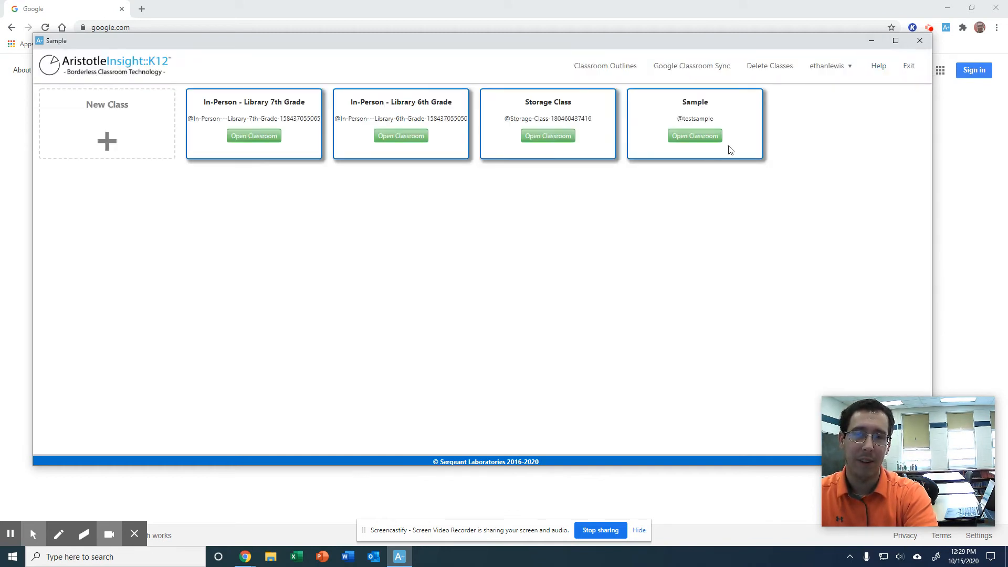
{"action": "mouse_move", "coordinate": [605, 65]}
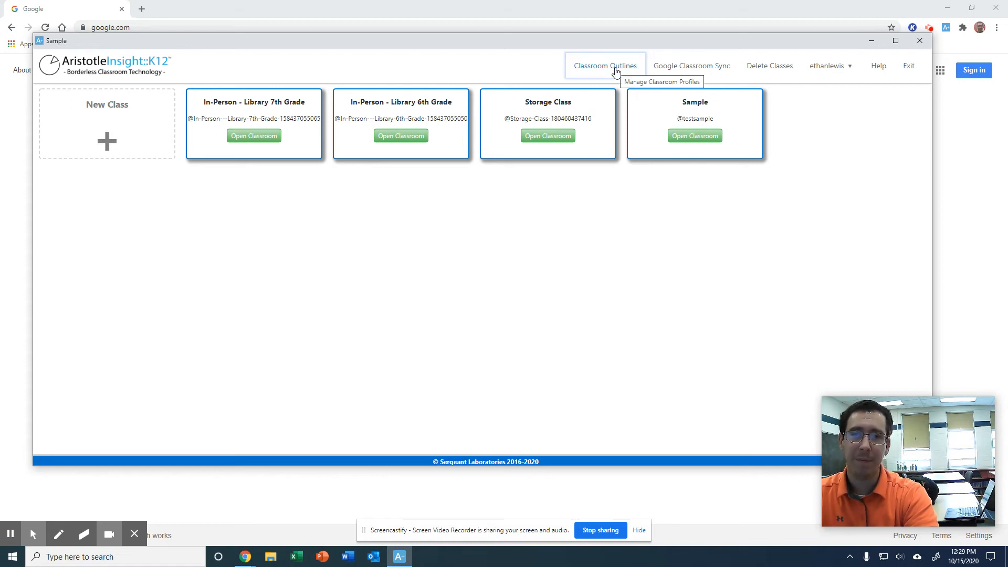
Begin a new outline from Outline Management, showing the blank Create New Outline form.
{"action": "left_click", "coordinate": [605, 65]}
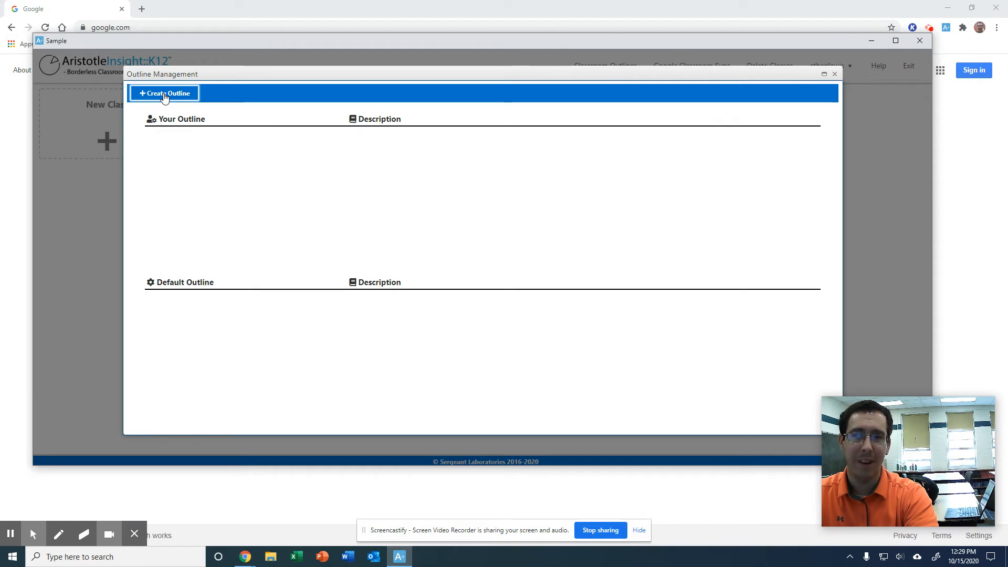
{"action": "left_click", "coordinate": [164, 92]}
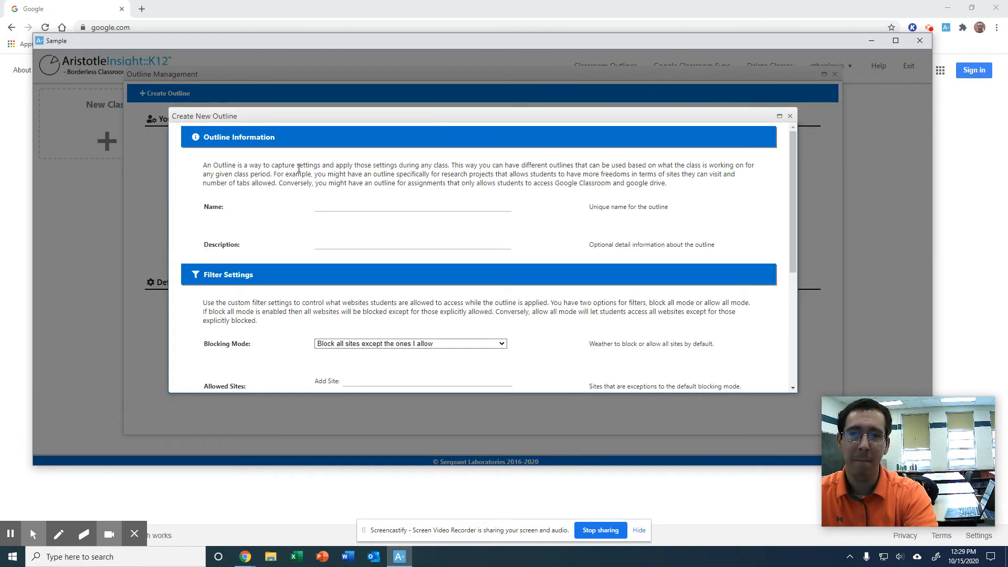
Fill in outline name Test and description 6th Grader.
{"action": "scroll", "scroll_direction": "down", "scroll_amount": 3}
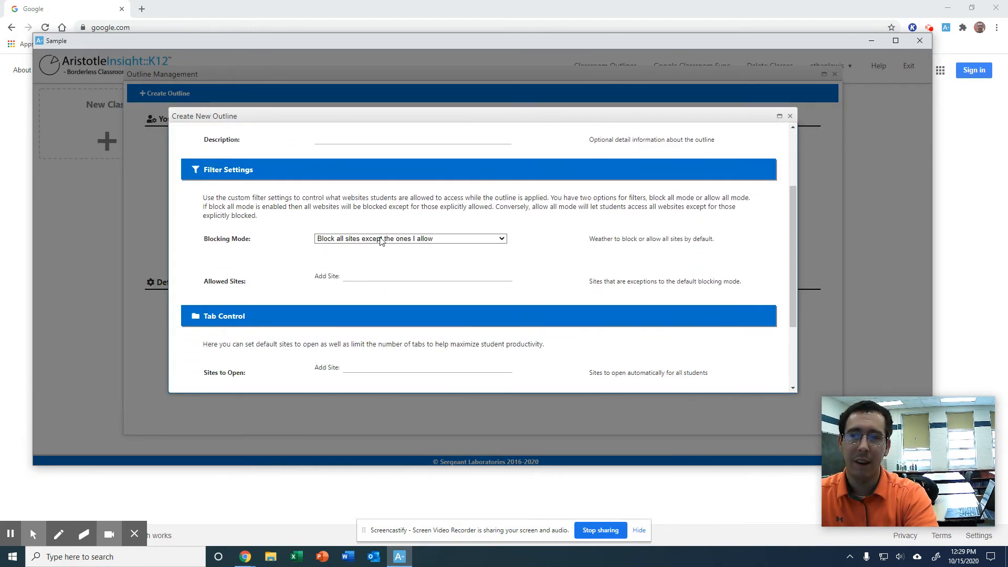
{"action": "scroll", "scroll_direction": "up", "scroll_amount": 3}
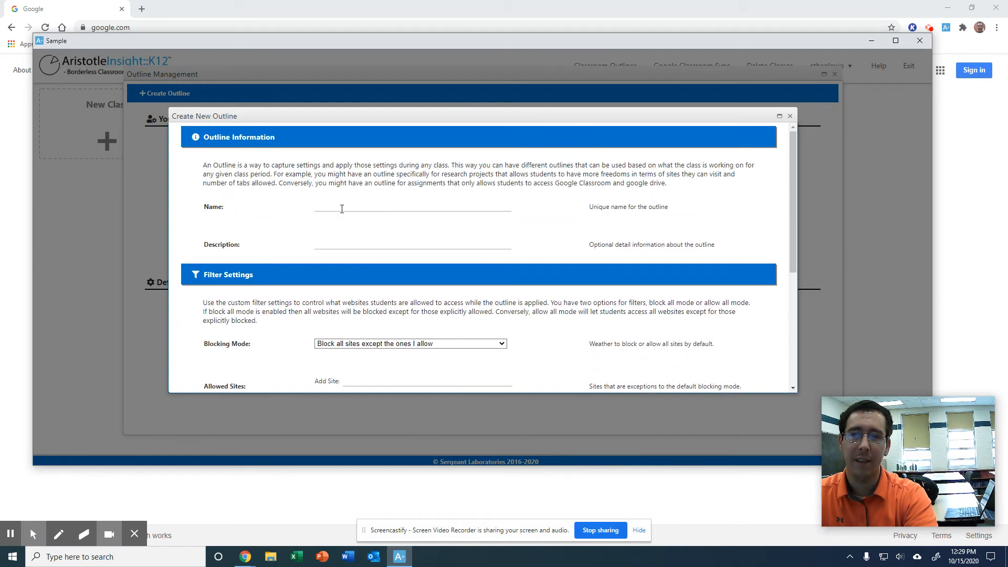
{"action": "left_click", "coordinate": [411, 206]}
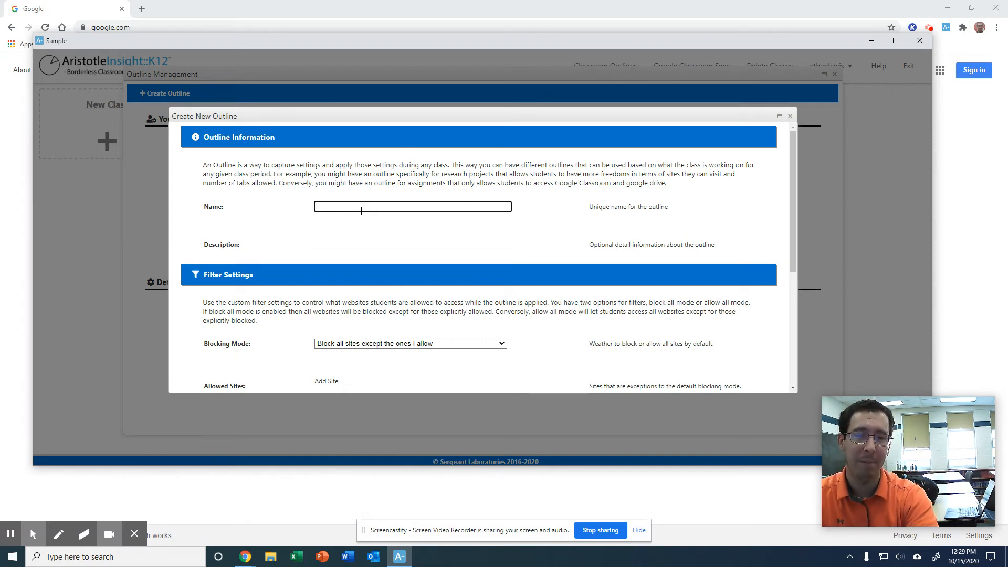
{"action": "scroll", "scroll_direction": "down", "scroll_amount": 3}
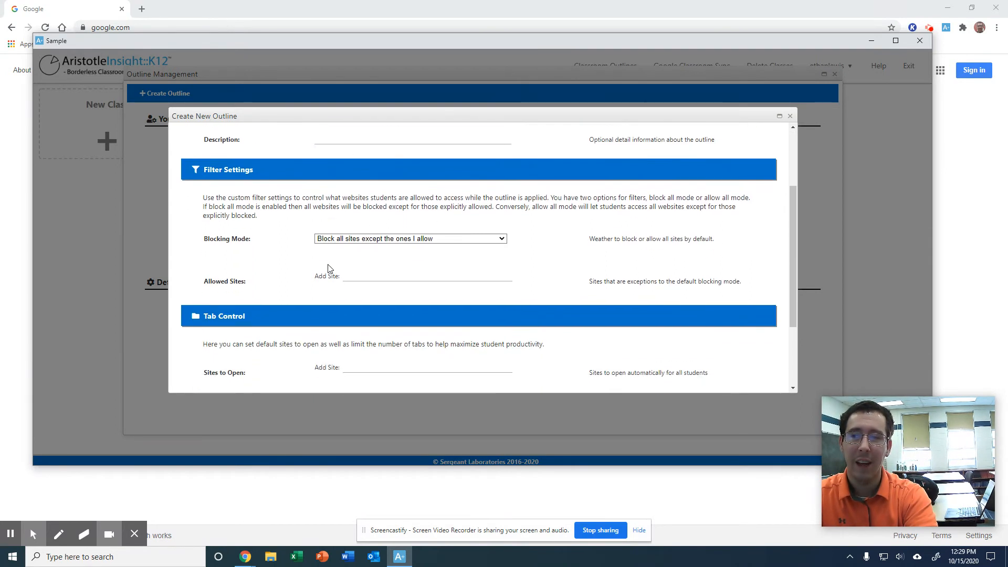
{"action": "scroll", "scroll_direction": "up", "scroll_amount": 3}
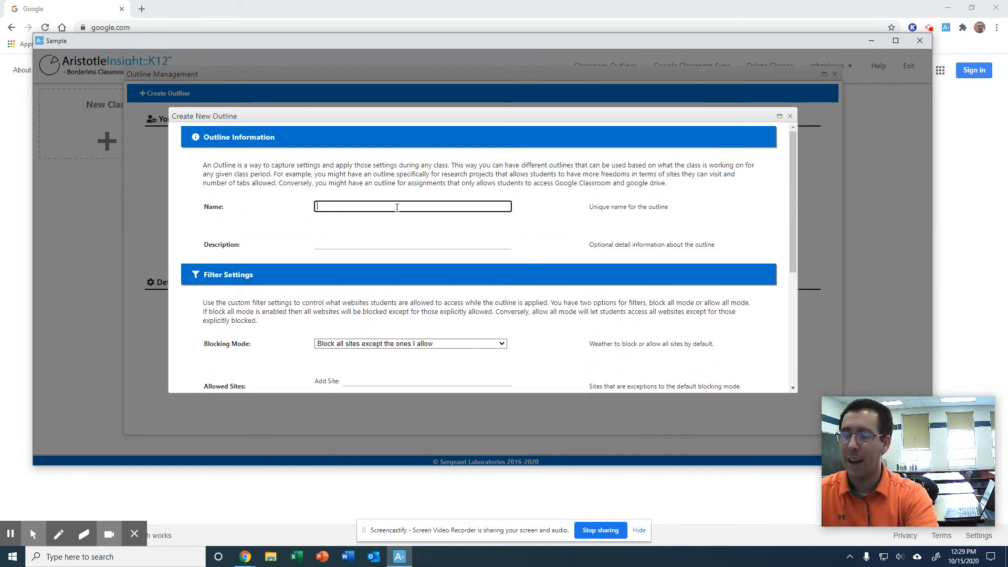
{"action": "type", "text": "Test"}
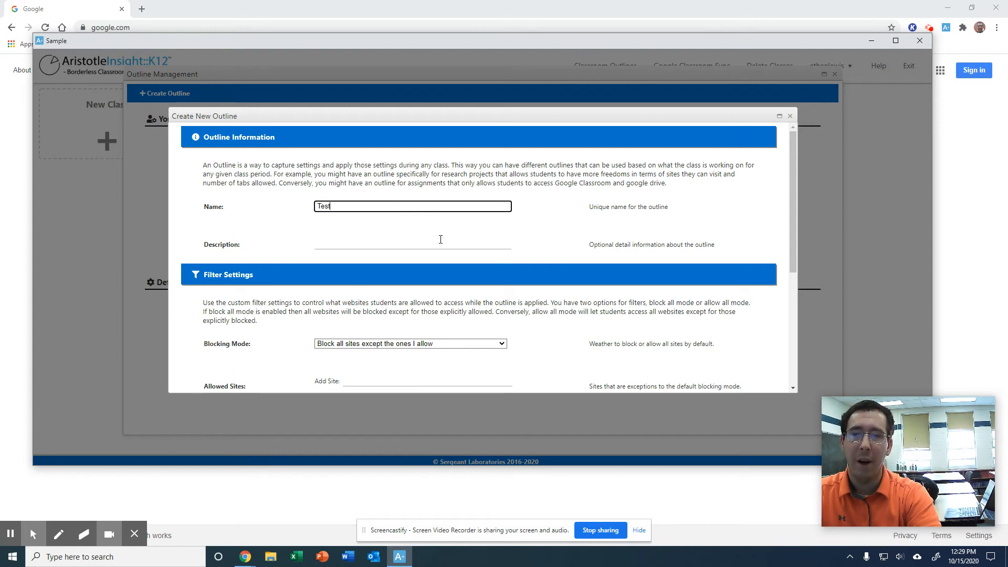
{"action": "left_click", "coordinate": [411, 245]}
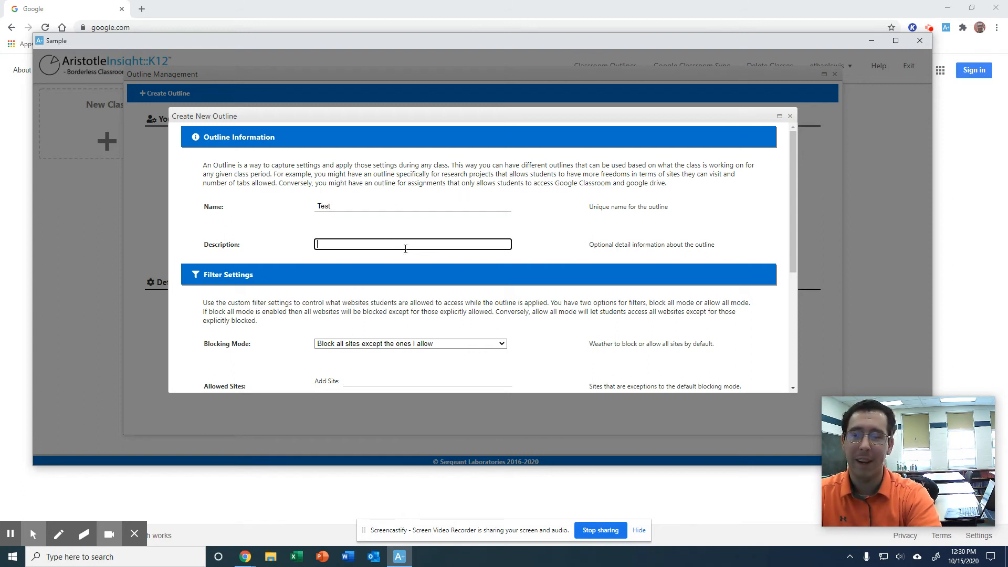
{"action": "type", "text": "6th"}
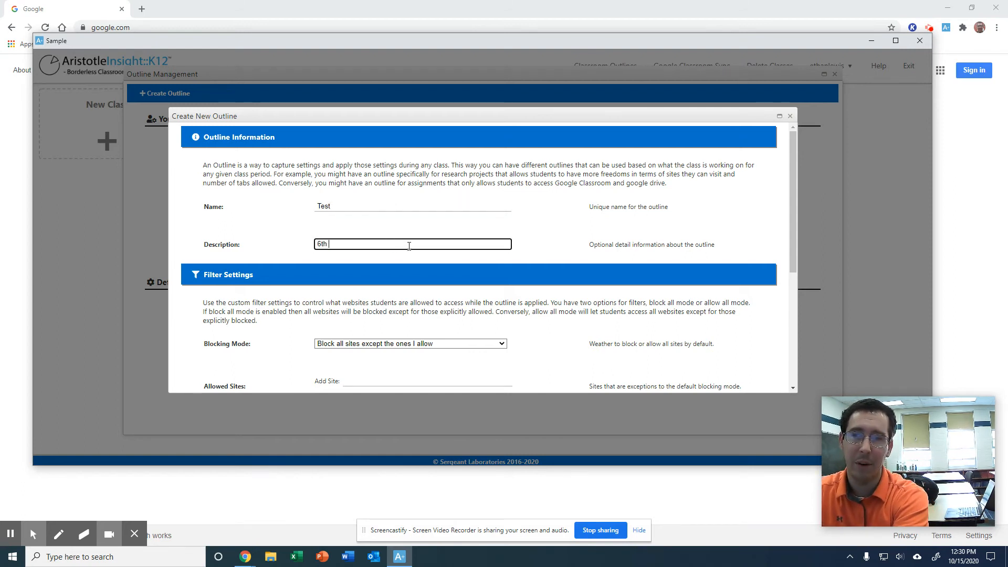
{"action": "type", "text": "Grader"}
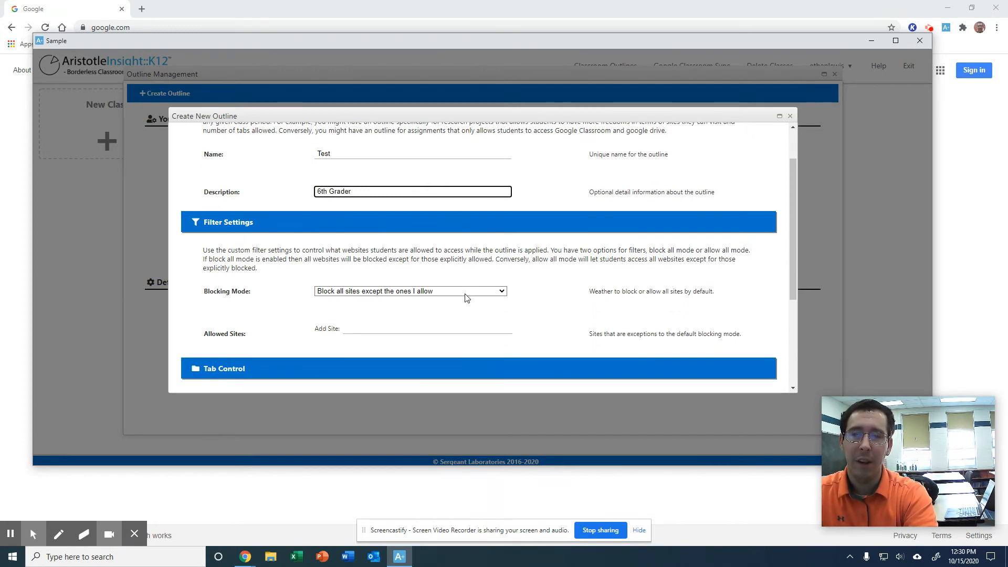
{"action": "left_click", "coordinate": [411, 291]}
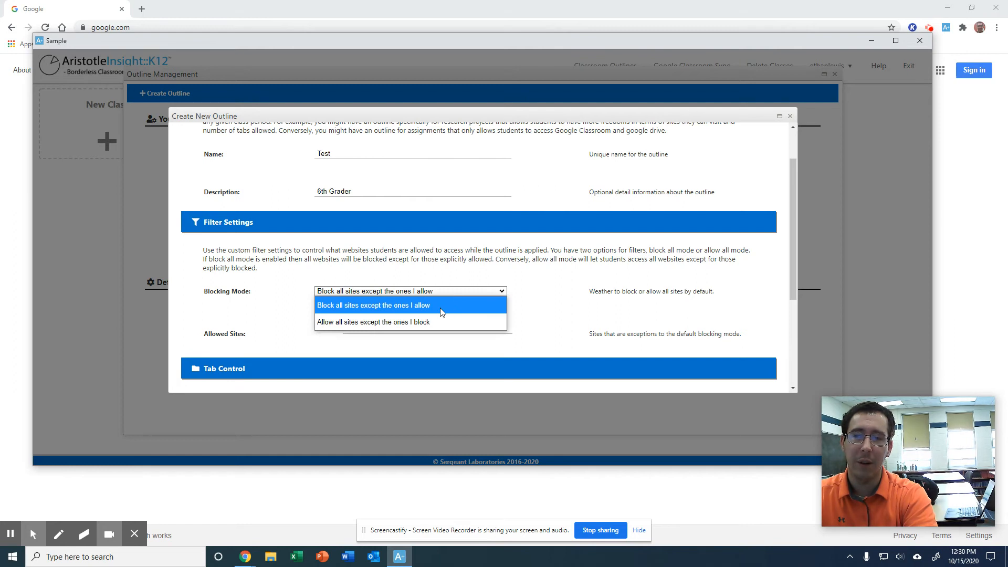
{"action": "mouse_move", "coordinate": [424, 325]}
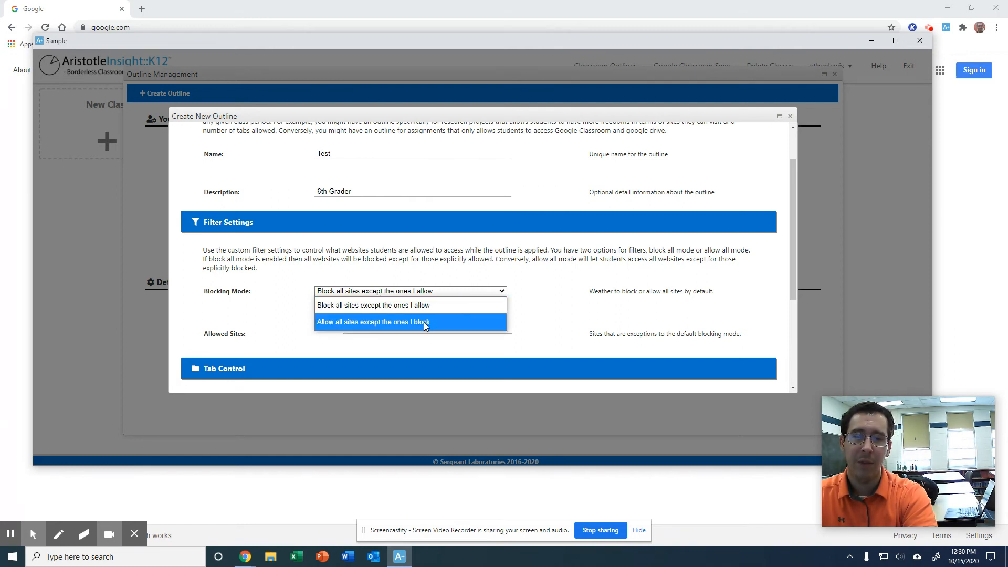
{"action": "mouse_move", "coordinate": [399, 323]}
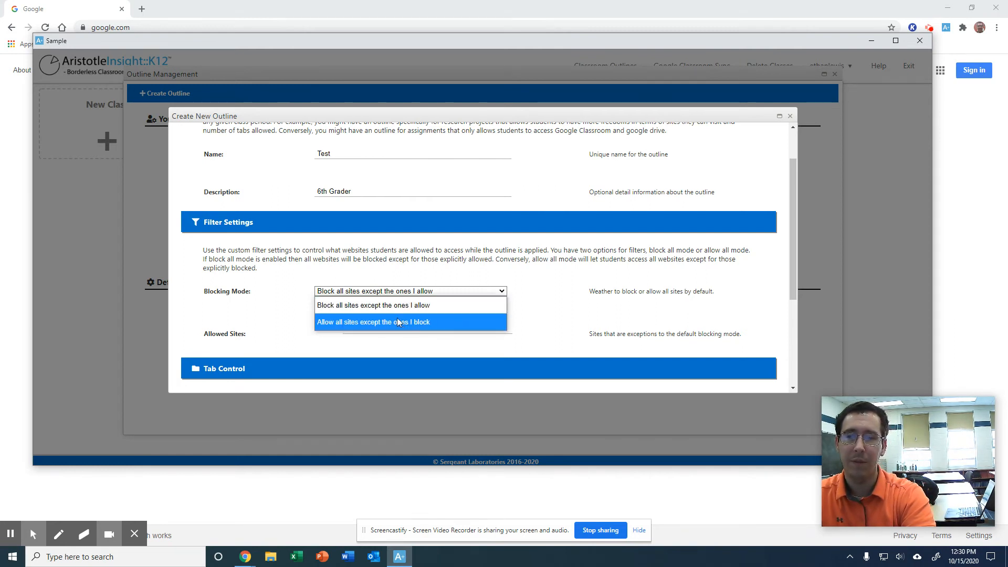
{"action": "mouse_move", "coordinate": [394, 305]}
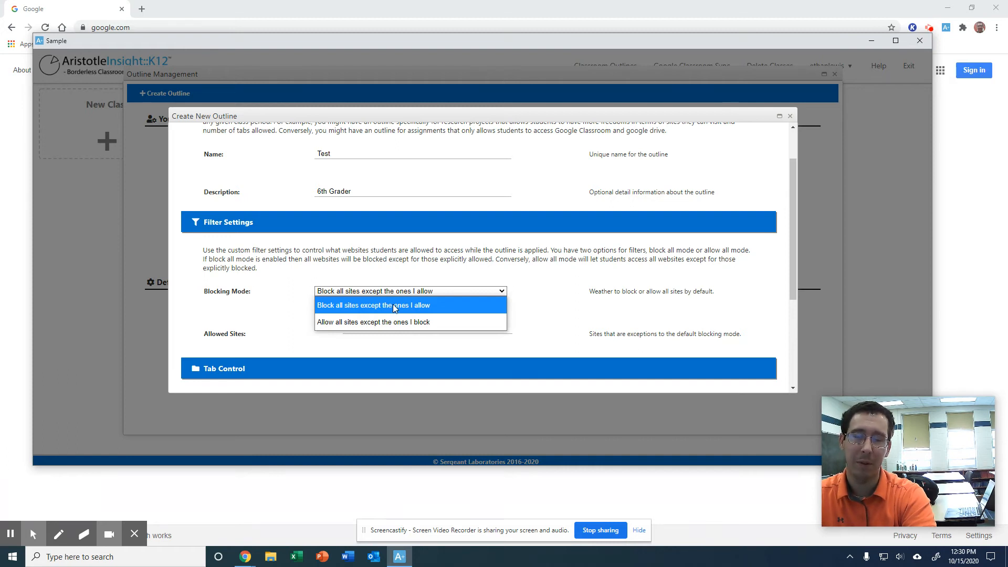
{"action": "left_click", "coordinate": [374, 304]}
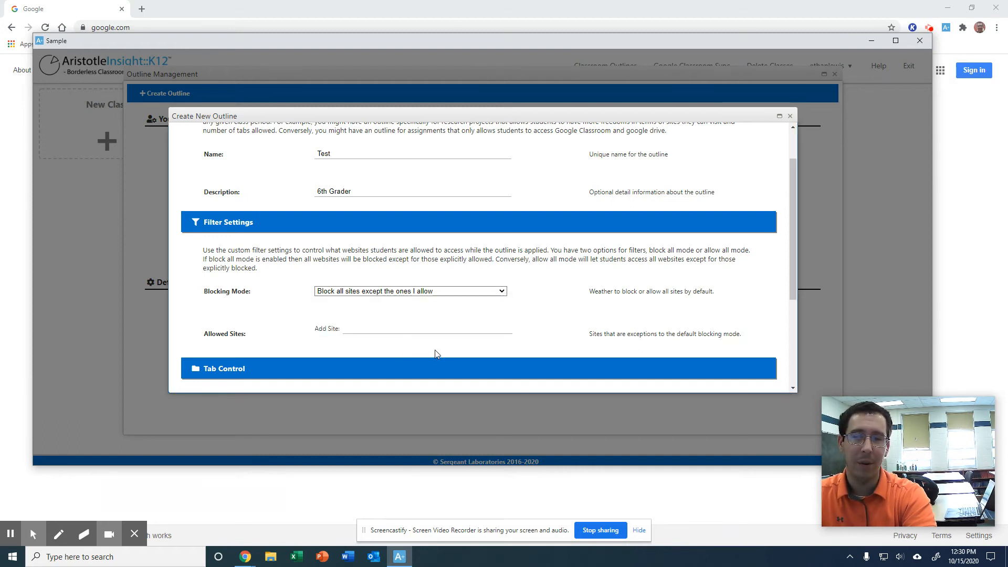
{"action": "scroll", "scroll_direction": "down", "scroll_amount": 3}
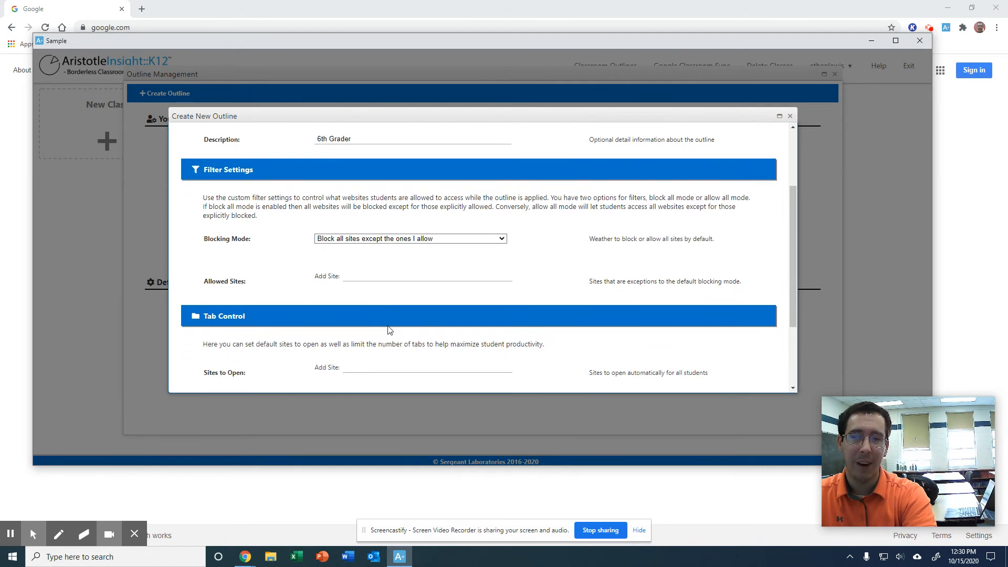
{"action": "mouse_move", "coordinate": [367, 280]}
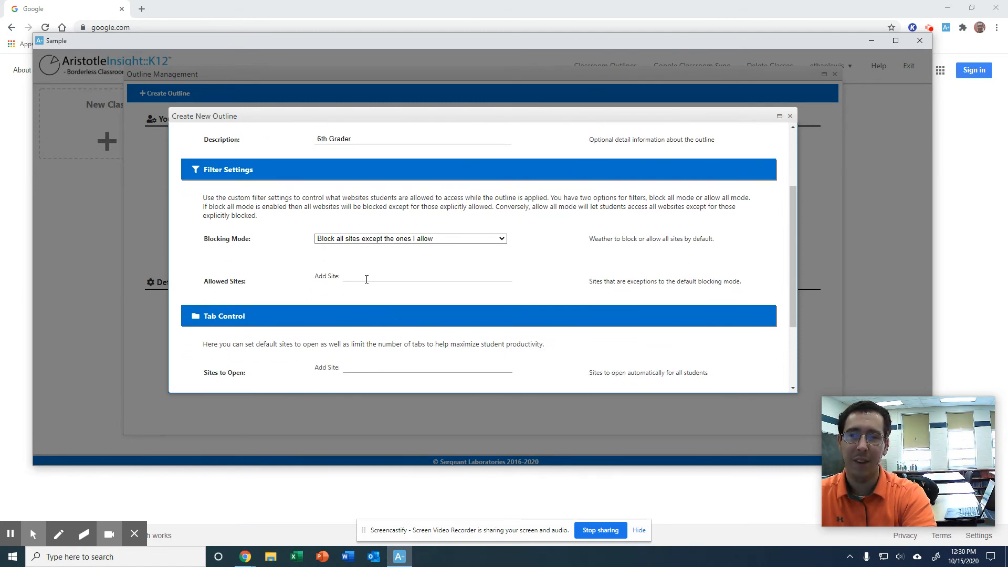
{"action": "scroll", "scroll_direction": "down", "scroll_amount": 3}
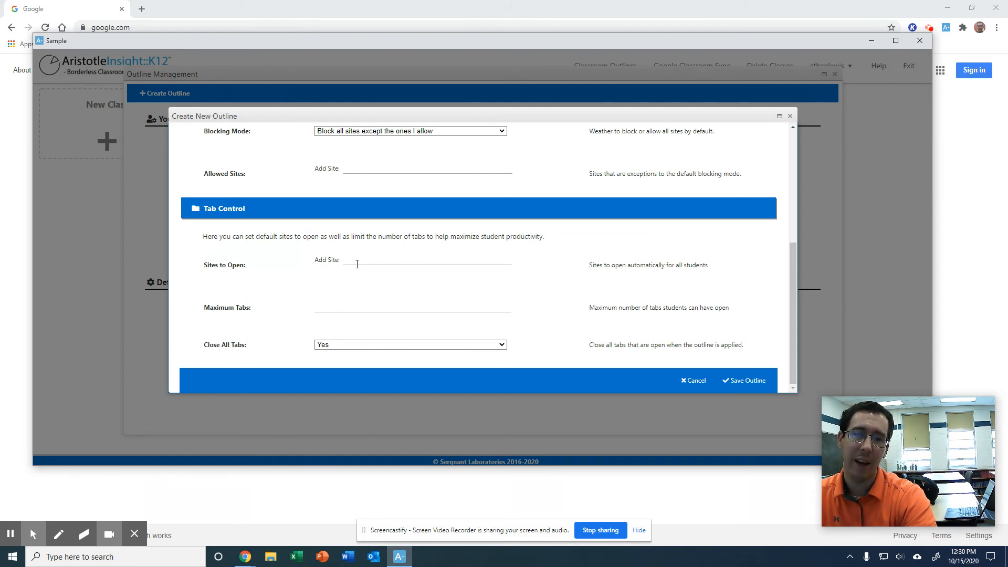
{"action": "mouse_move", "coordinate": [352, 295]}
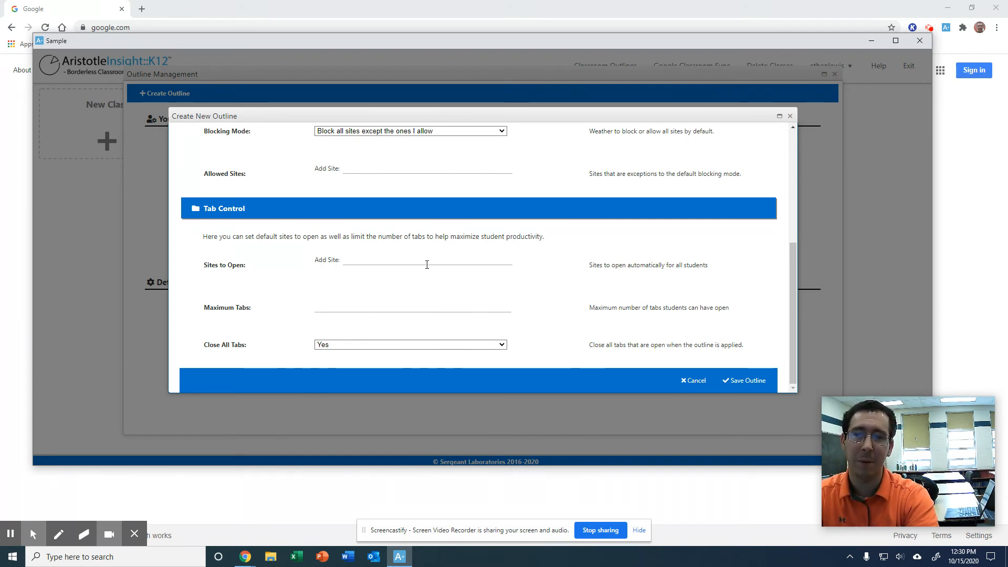
{"action": "mouse_move", "coordinate": [333, 331]}
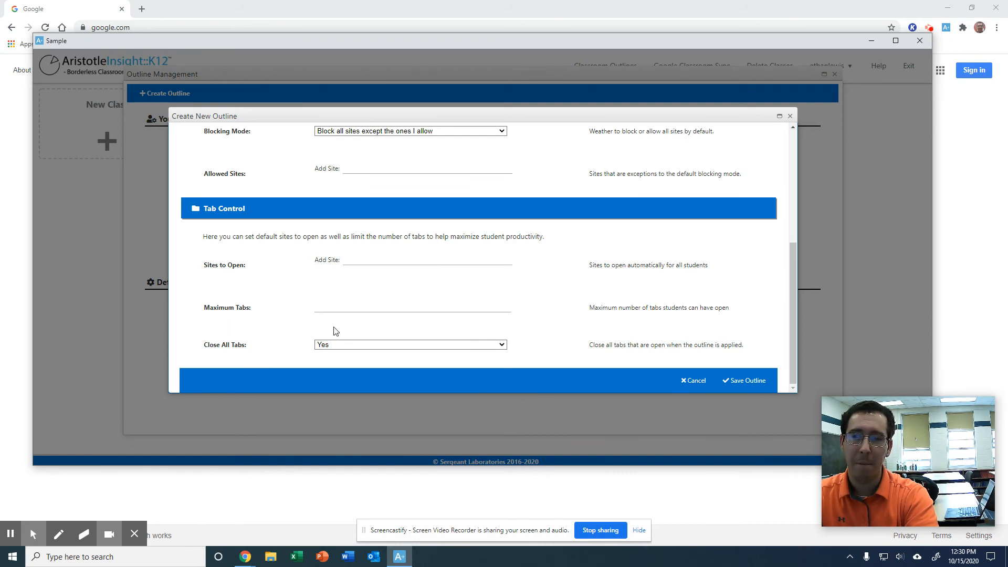
{"action": "mouse_move", "coordinate": [479, 328]}
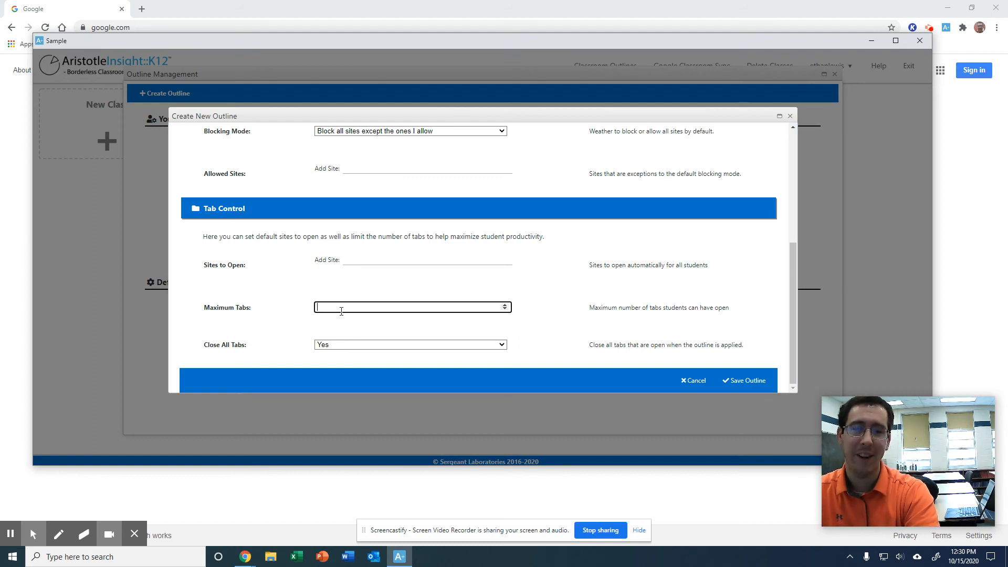
{"action": "mouse_move", "coordinate": [356, 334]}
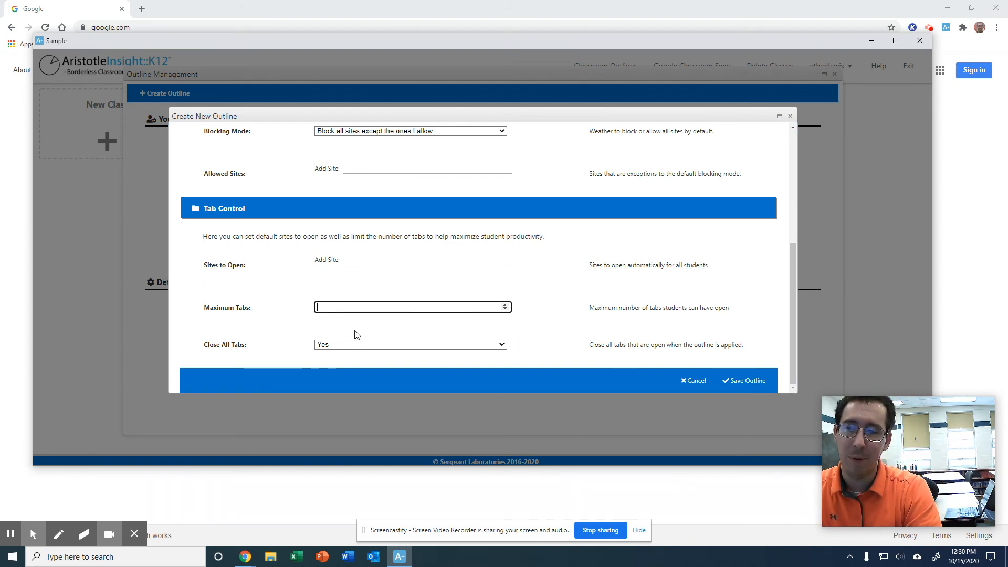
{"action": "mouse_move", "coordinate": [462, 360]}
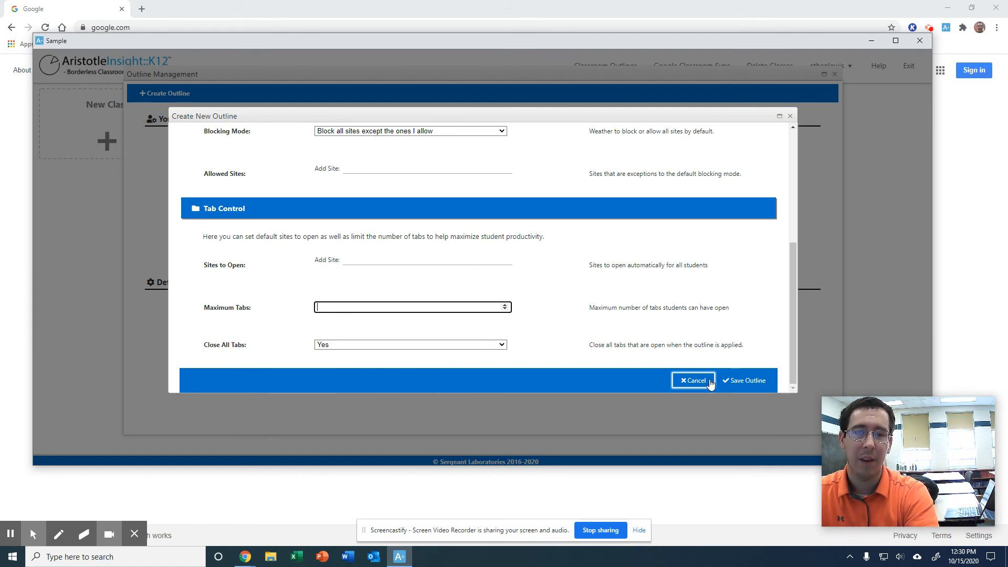
Cancel the Test outline and close Outline Management, returning to the four-class dashboard.
{"action": "left_click", "coordinate": [692, 380]}
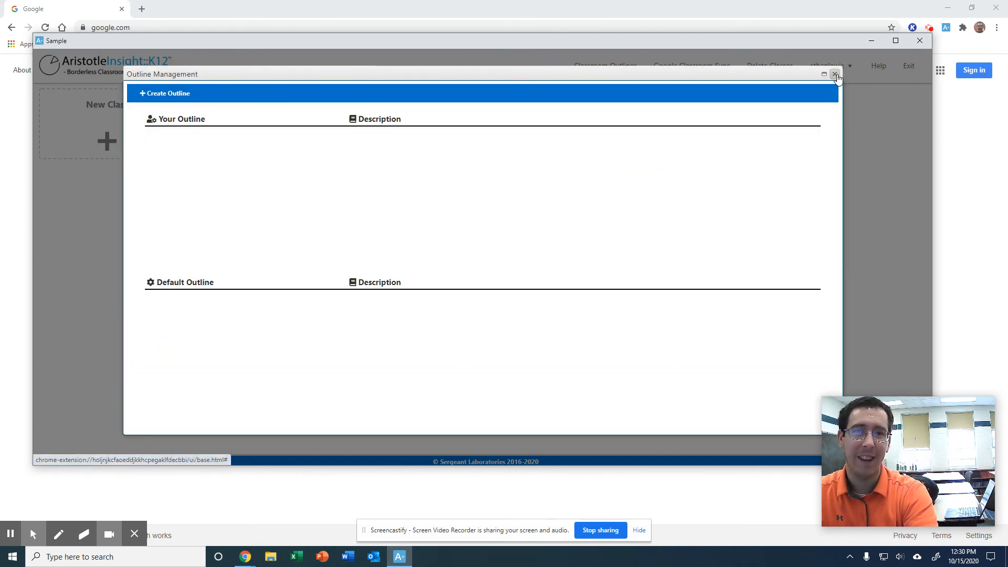
{"action": "left_click", "coordinate": [837, 74]}
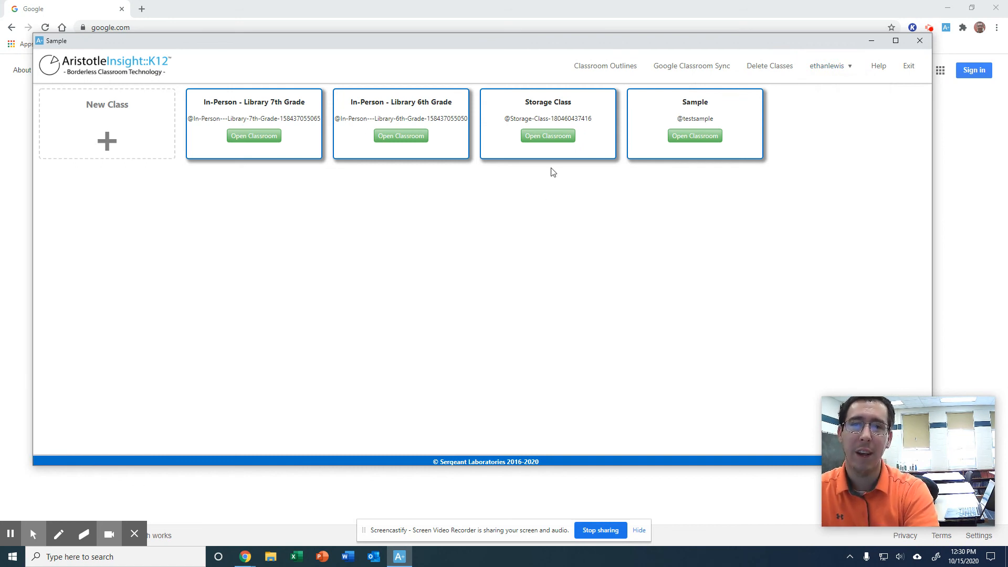
{"action": "mouse_move", "coordinate": [549, 136]}
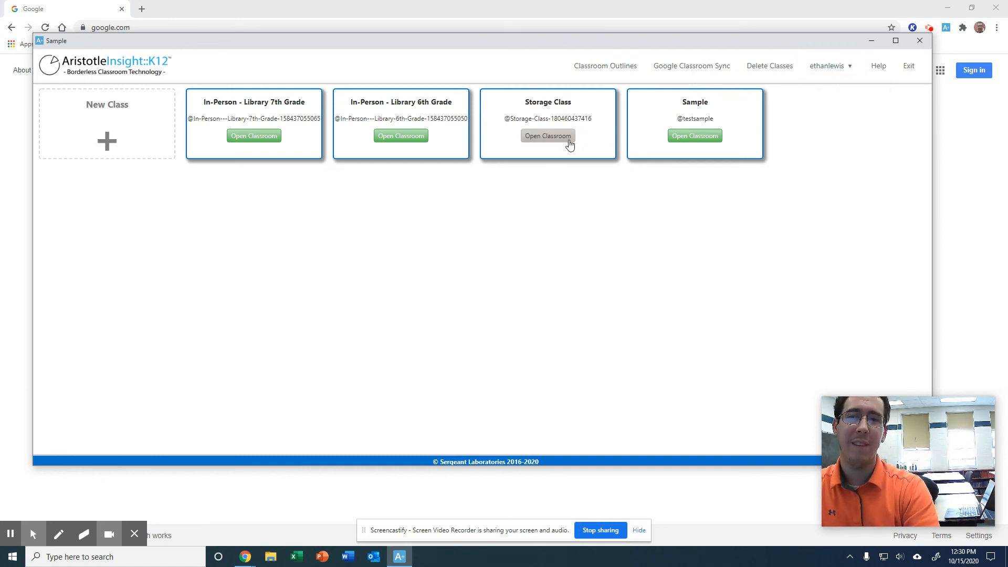